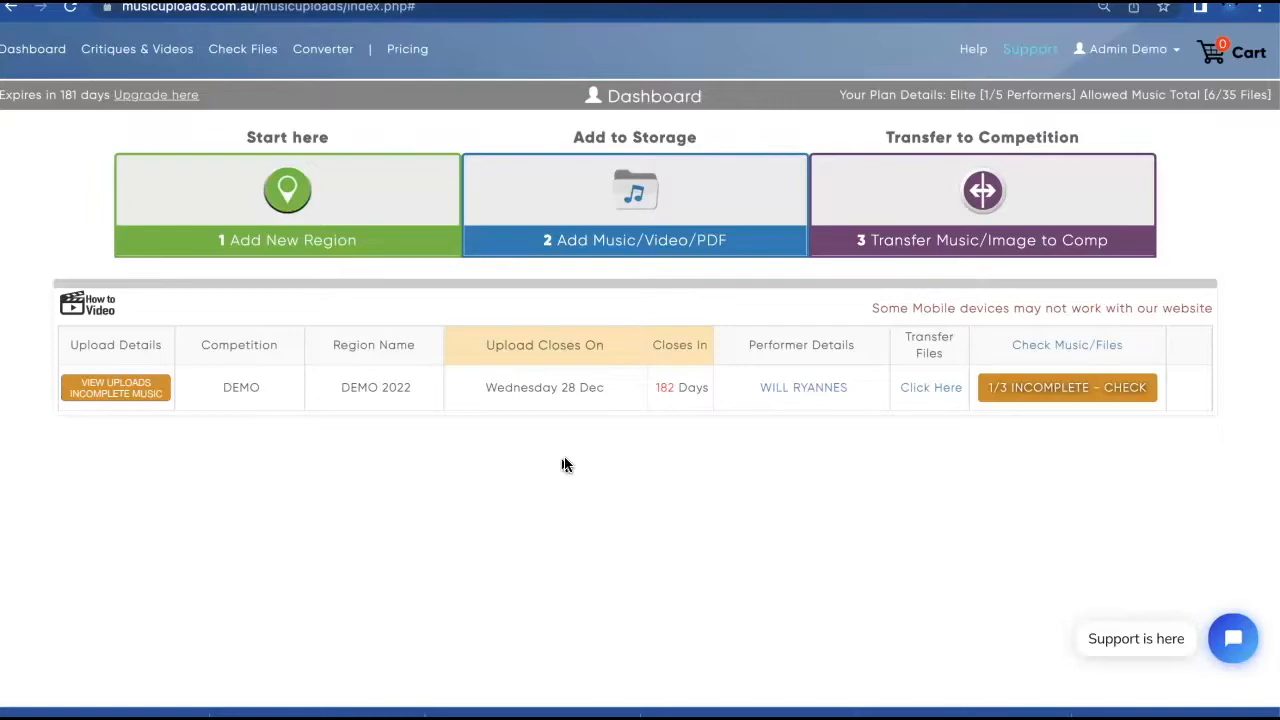
mouse_move(650, 248)
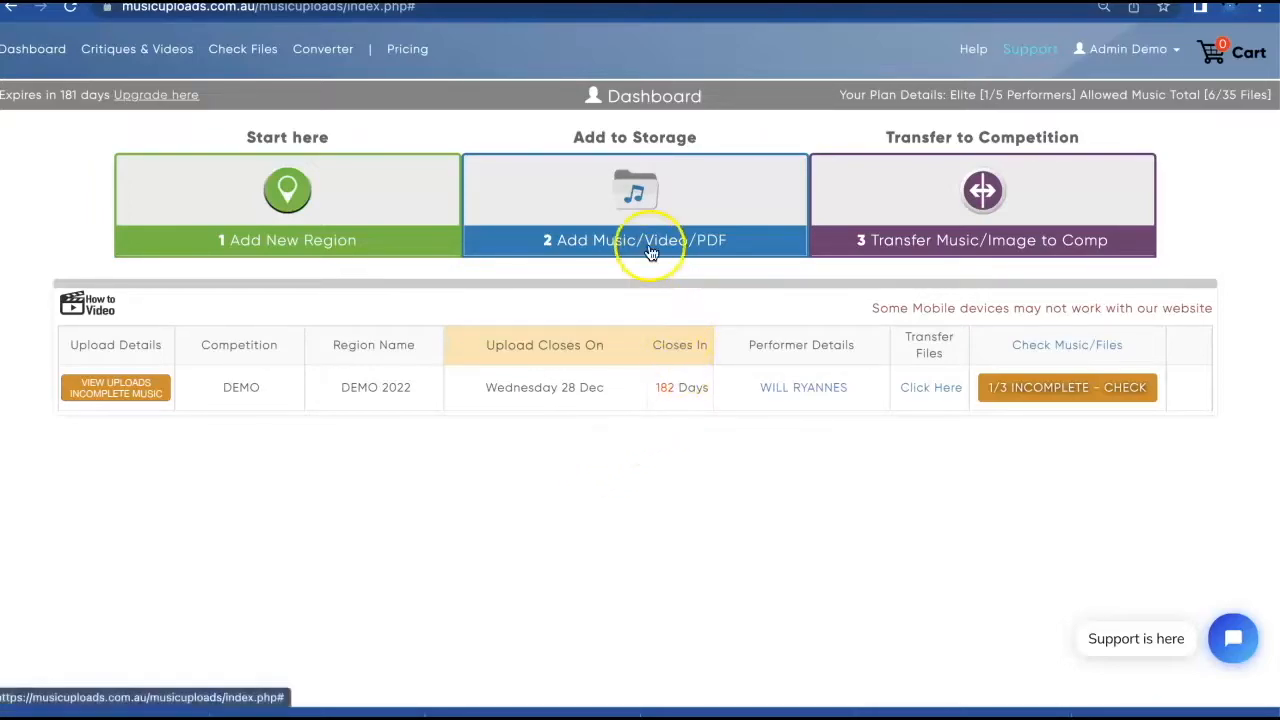
mouse_move(684, 136)
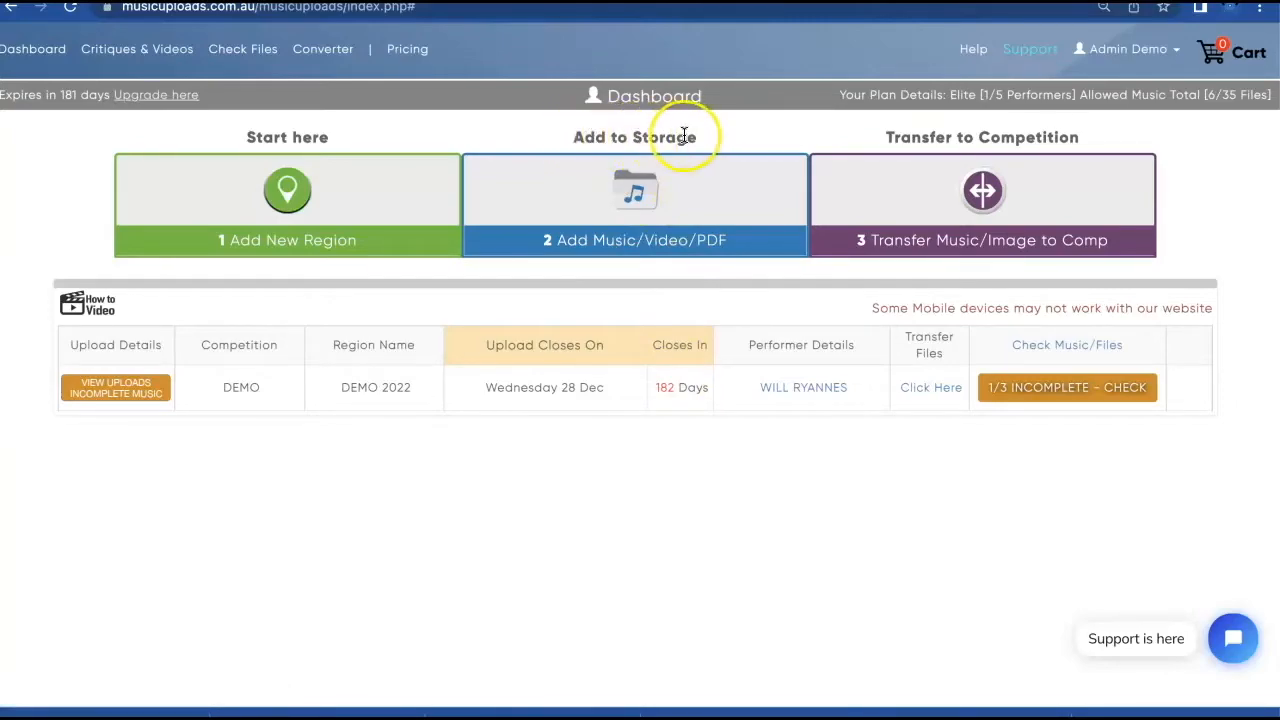
- Expand the storage file list from the dashboard's Add Music/Video/PDF tile
left_click(636, 204)
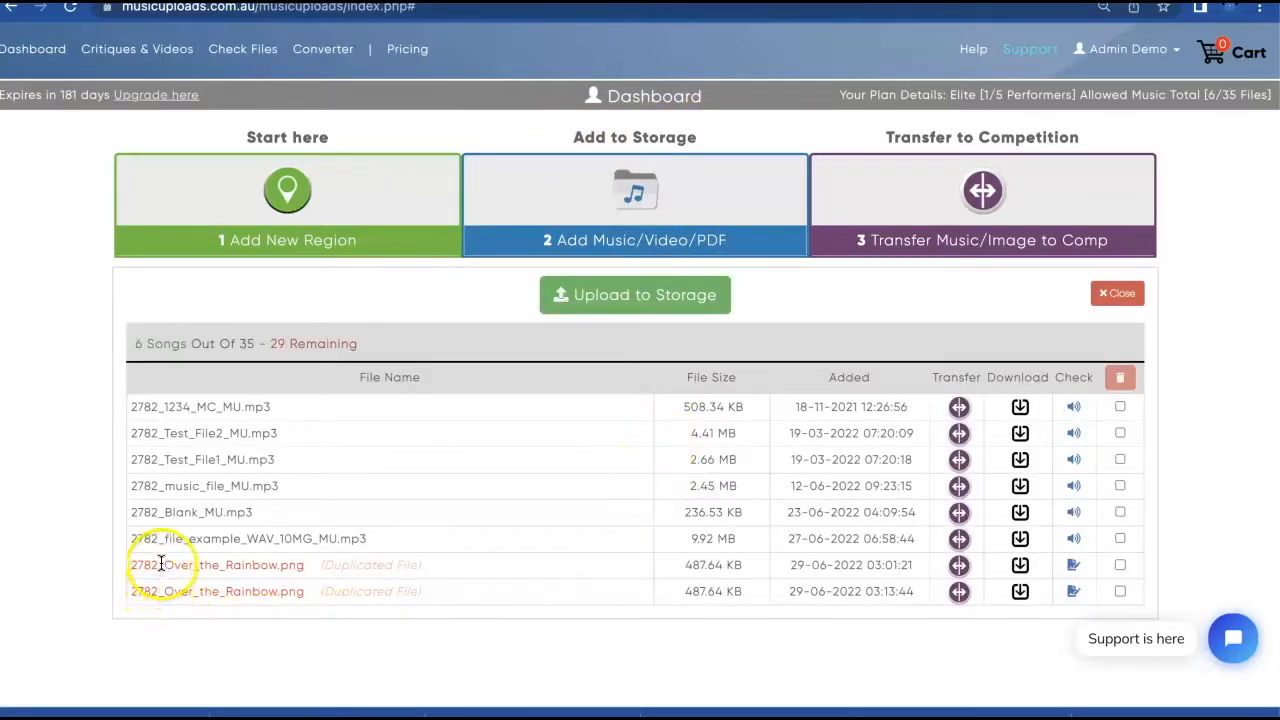
- Permanently delete the two duplicated Over_the_Rainbow.png files, leaving six MP3 files in storage
double_click(216, 564)
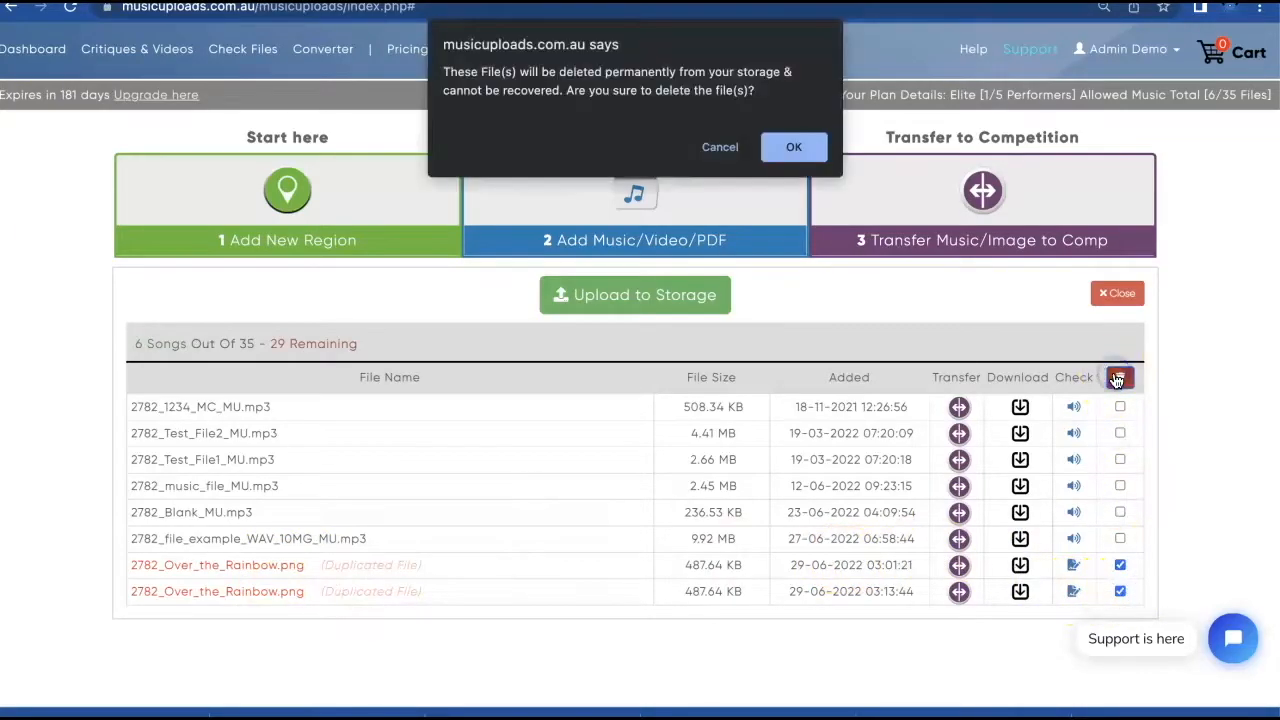
left_click(794, 148)
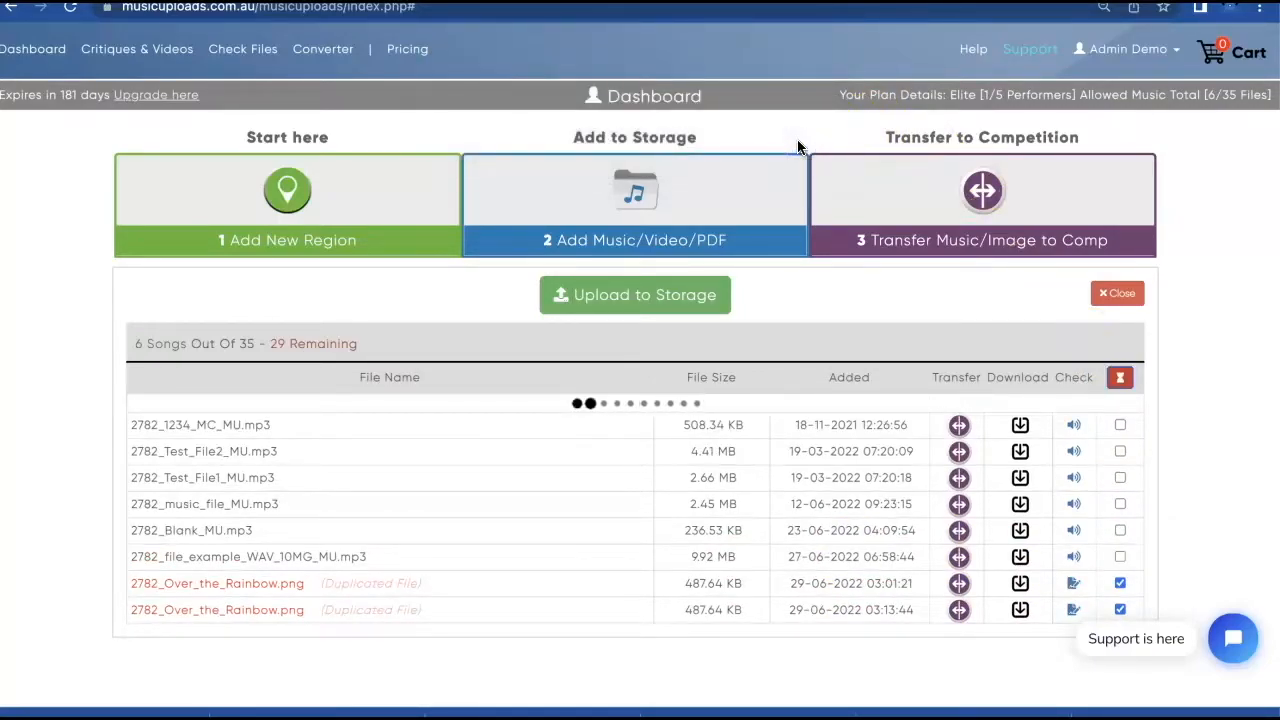
left_click(1120, 376)
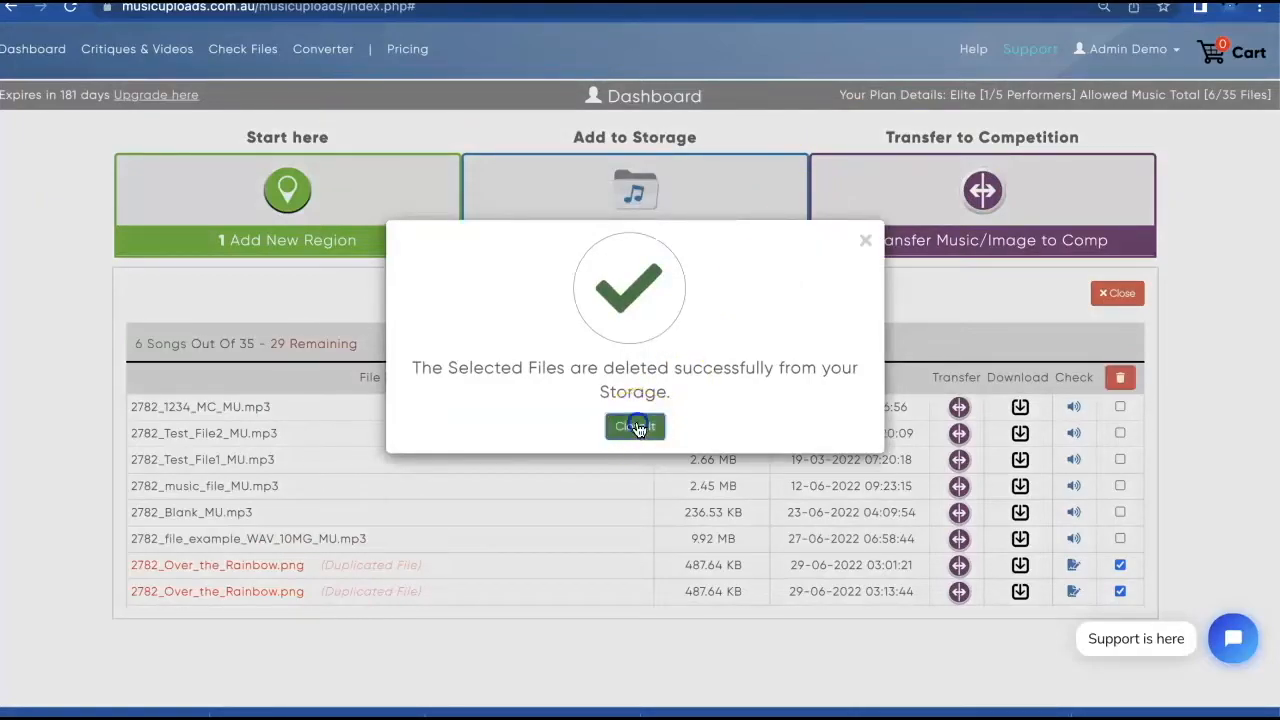
left_click(634, 428)
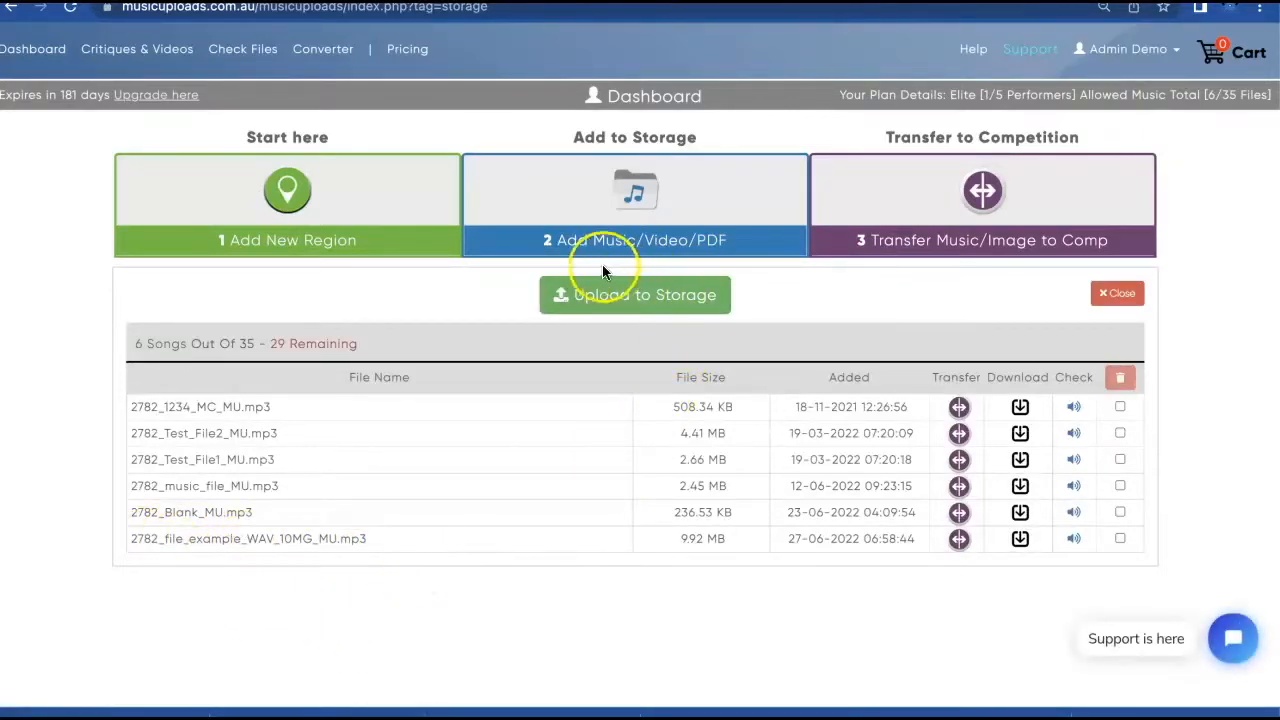
- Reach the Upload File to Storage Account page, dismissing the 'You have two options' notice
left_click(636, 294)
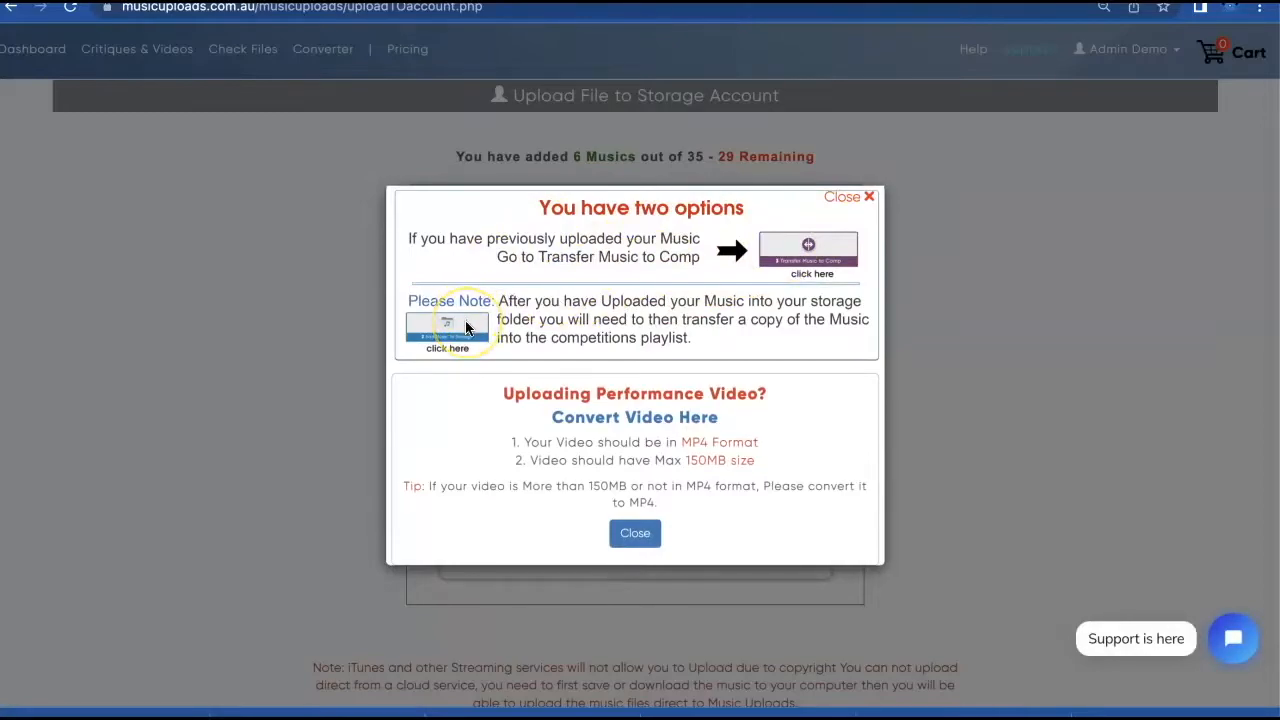
mouse_move(596, 468)
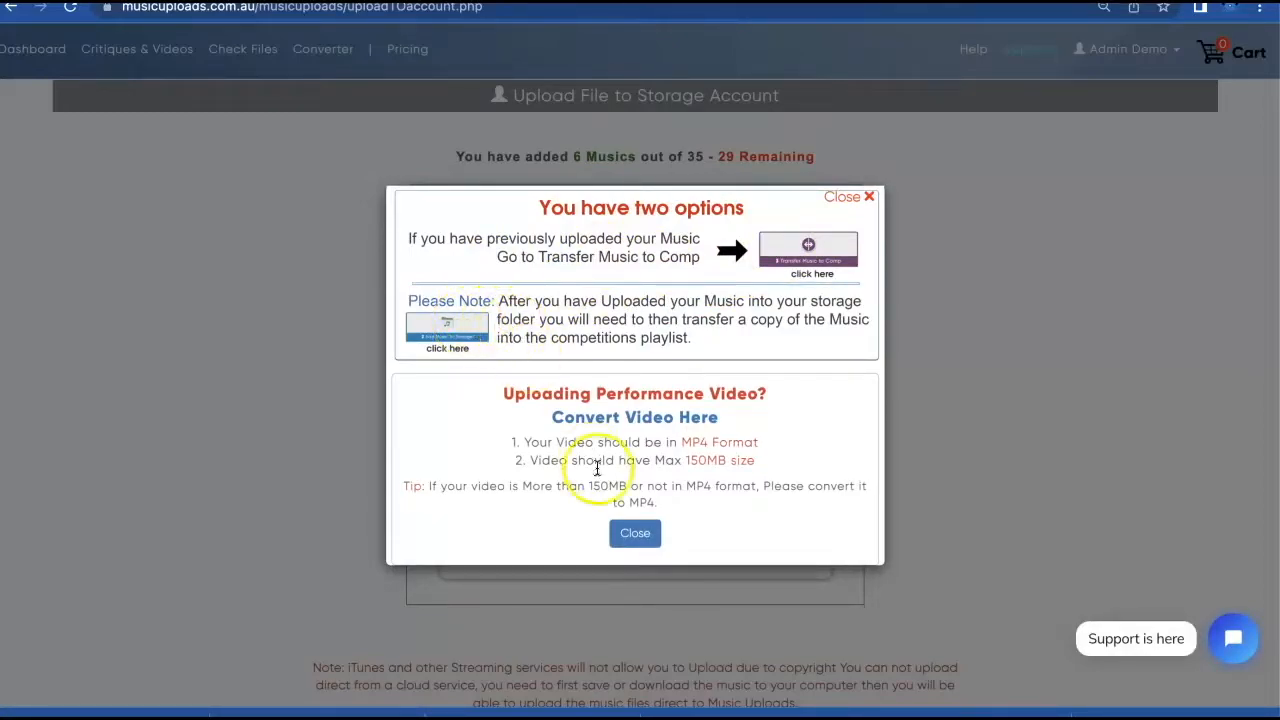
left_click(634, 532)
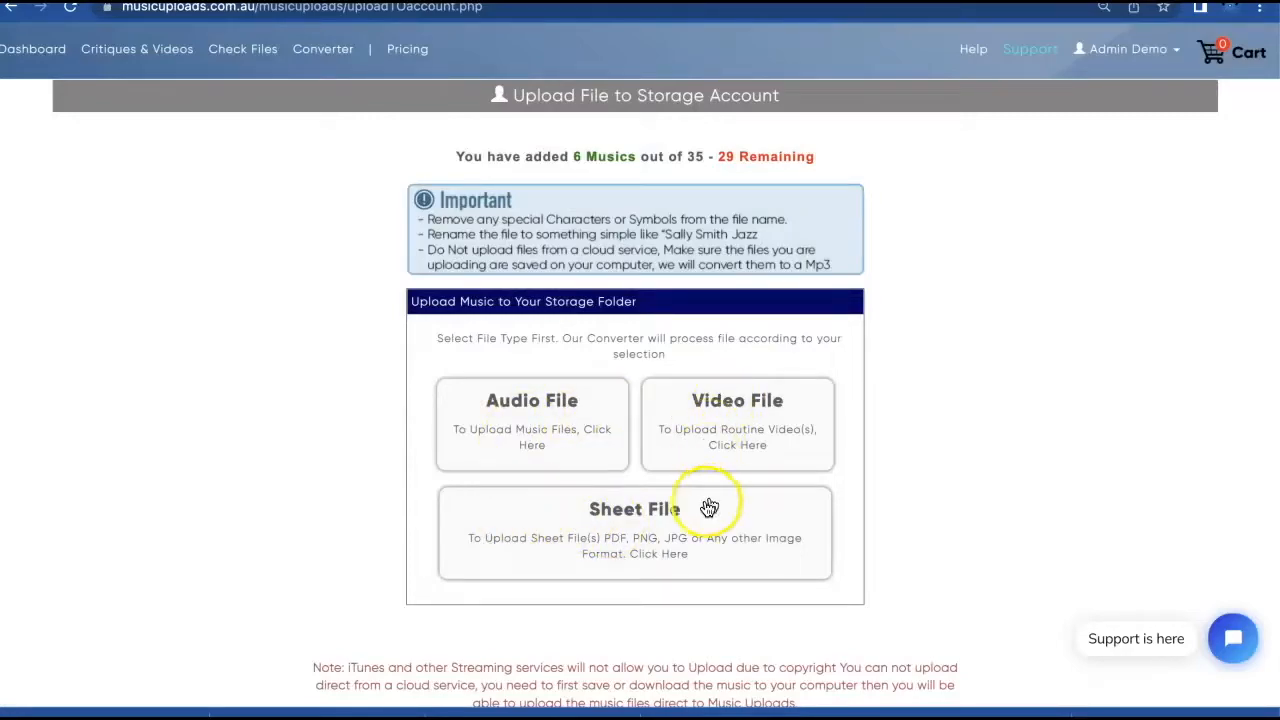
mouse_move(616, 552)
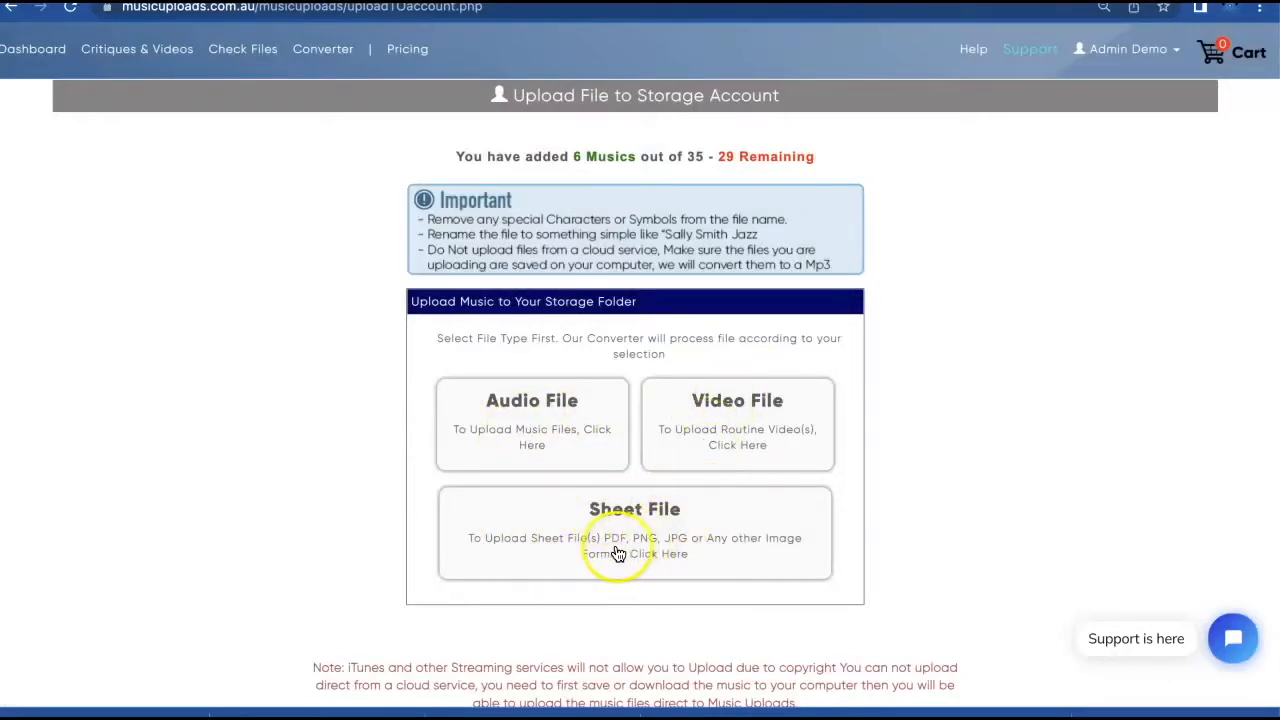
mouse_move(670, 548)
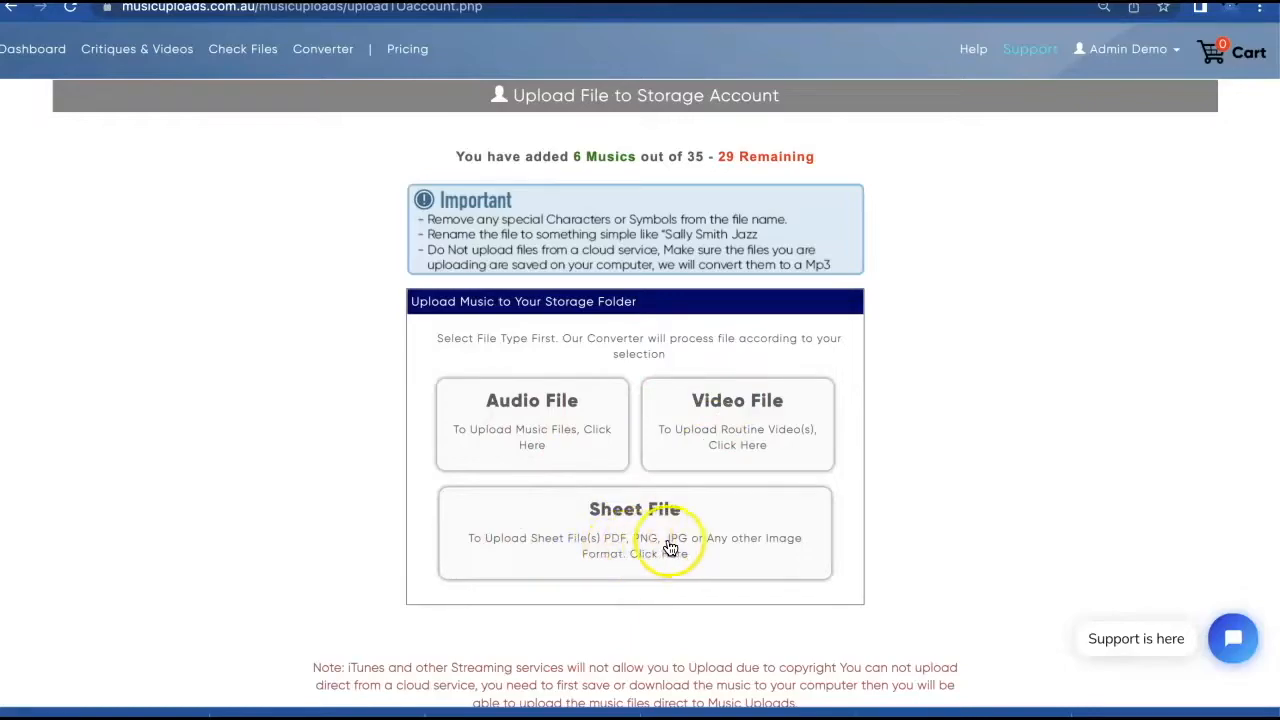
- Choose the Sheet File upload type and select Over_the_Rainbow.png from Documents
left_click(634, 532)
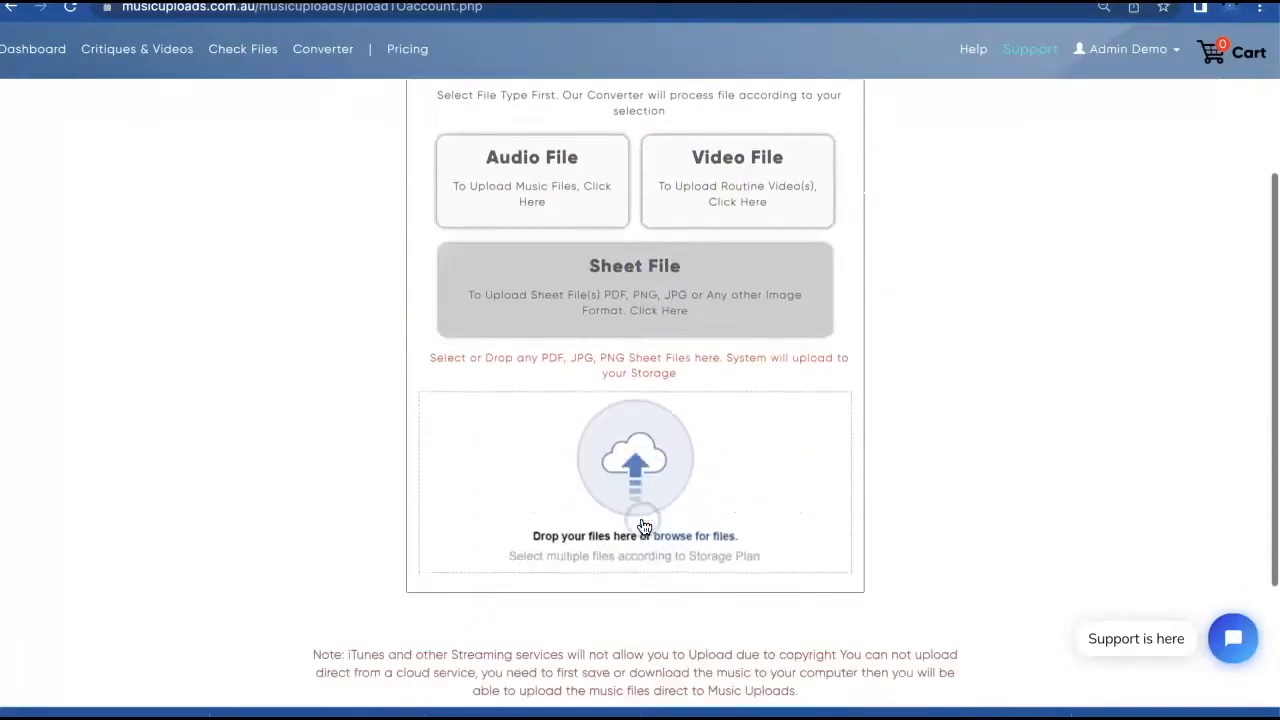
scroll("down", 3)
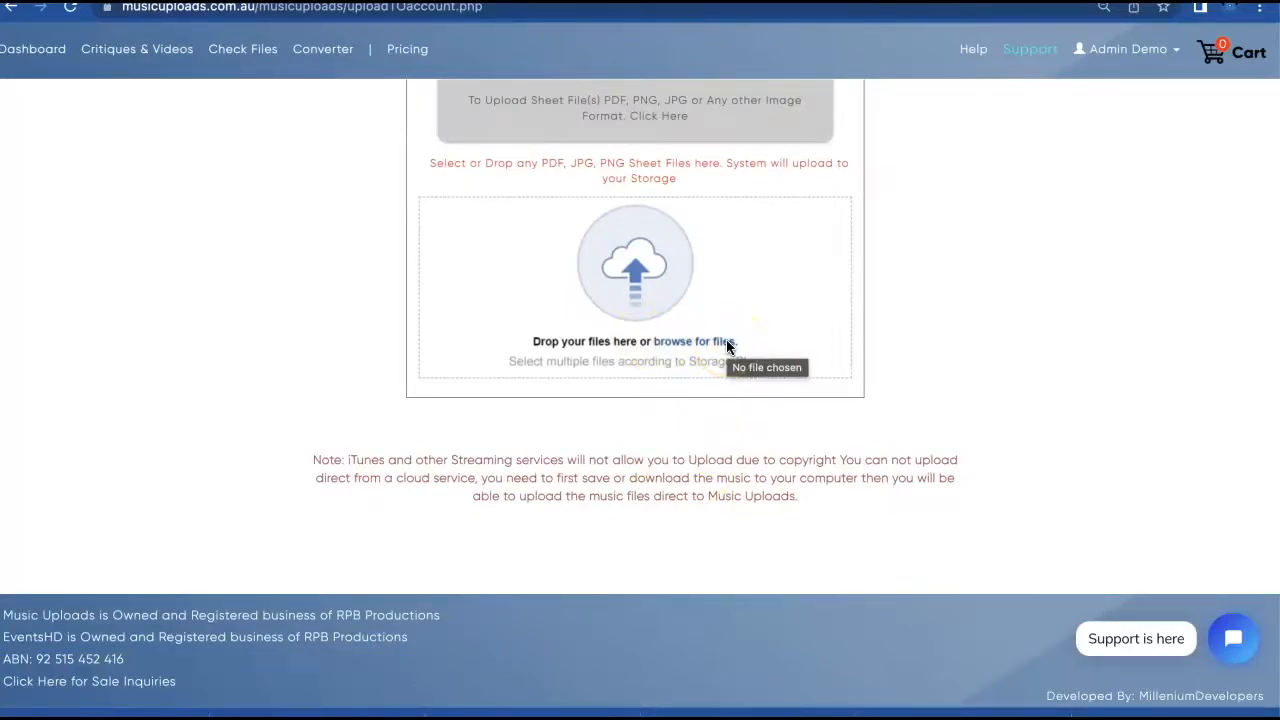
left_click(692, 340)
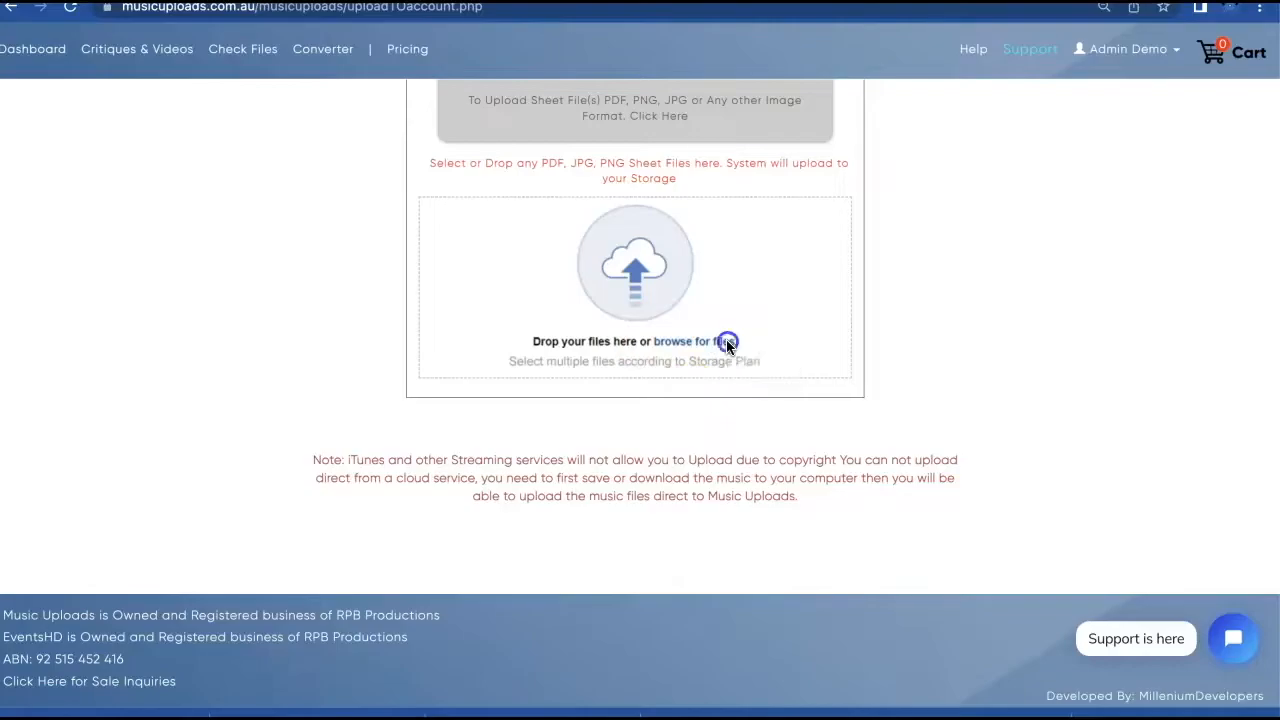
left_click(680, 340)
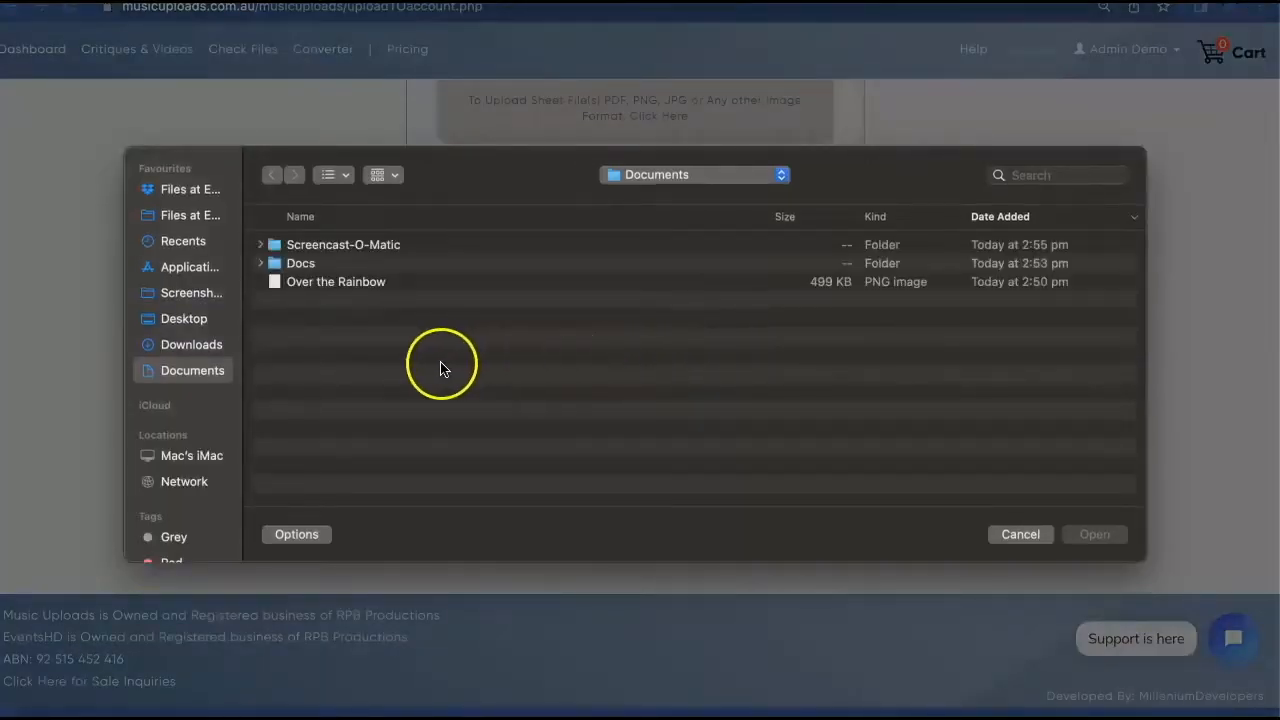
left_click(336, 280)
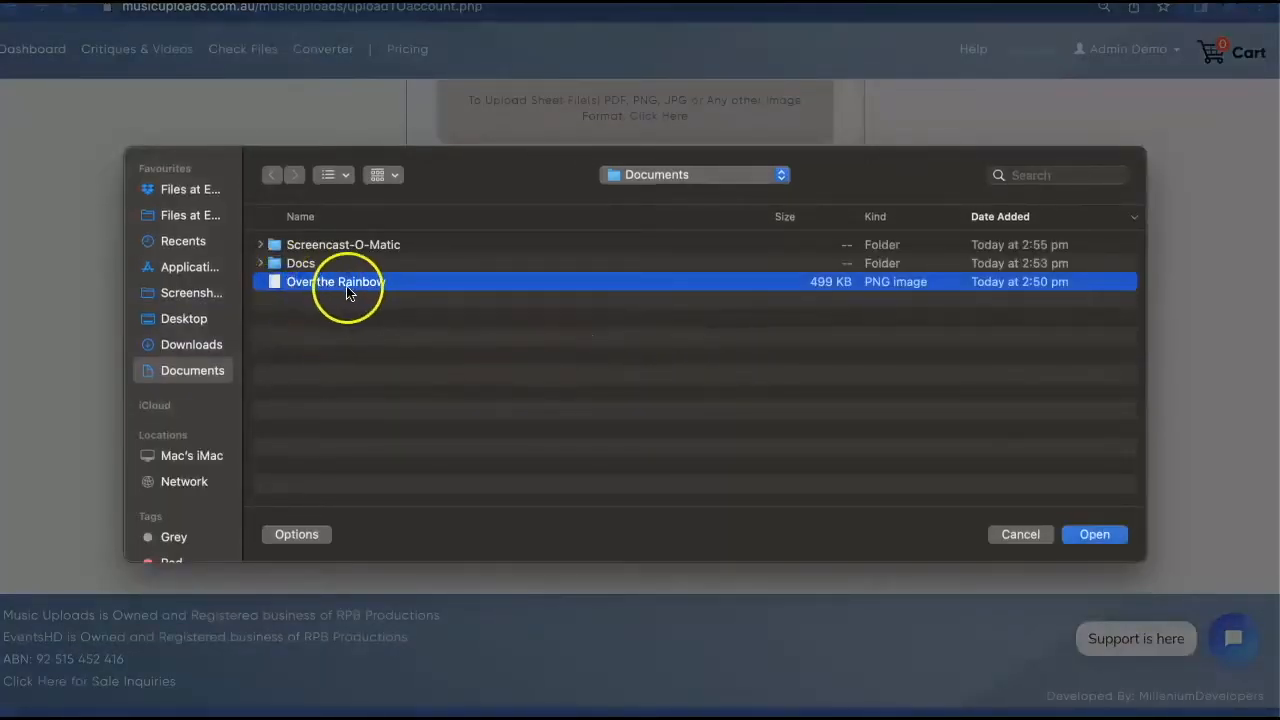
mouse_move(1132, 406)
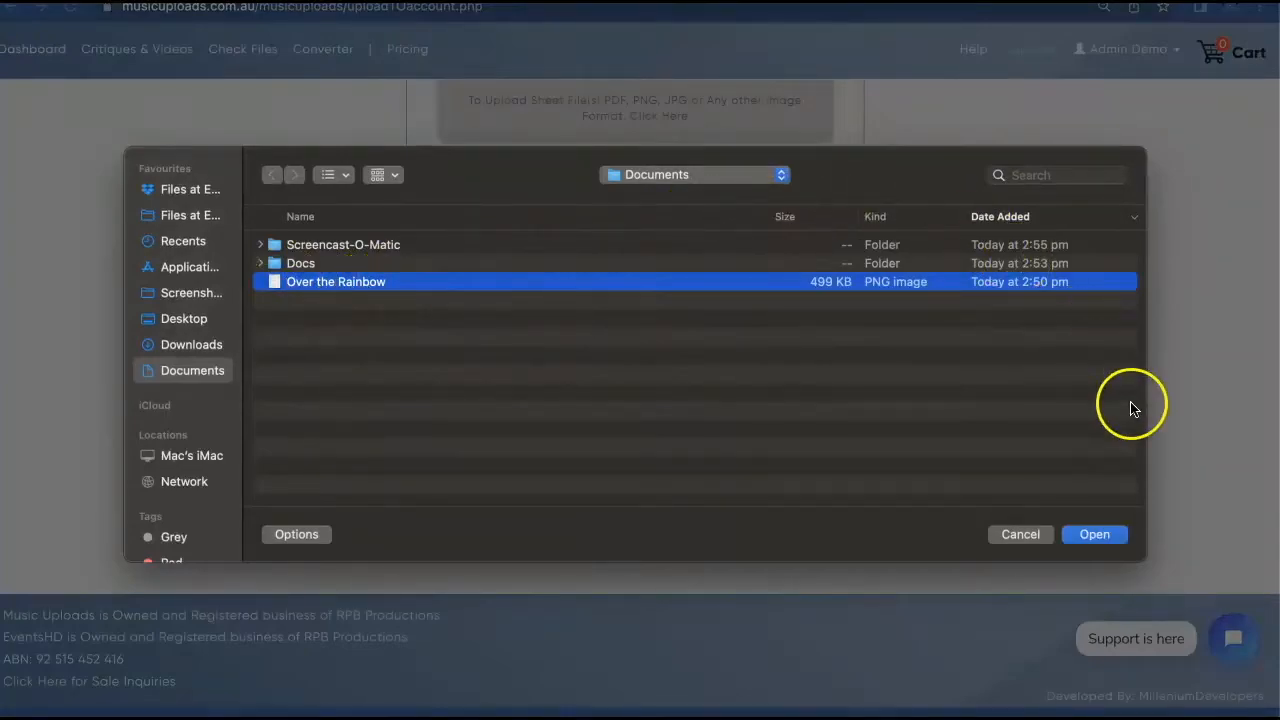
left_click(1094, 534)
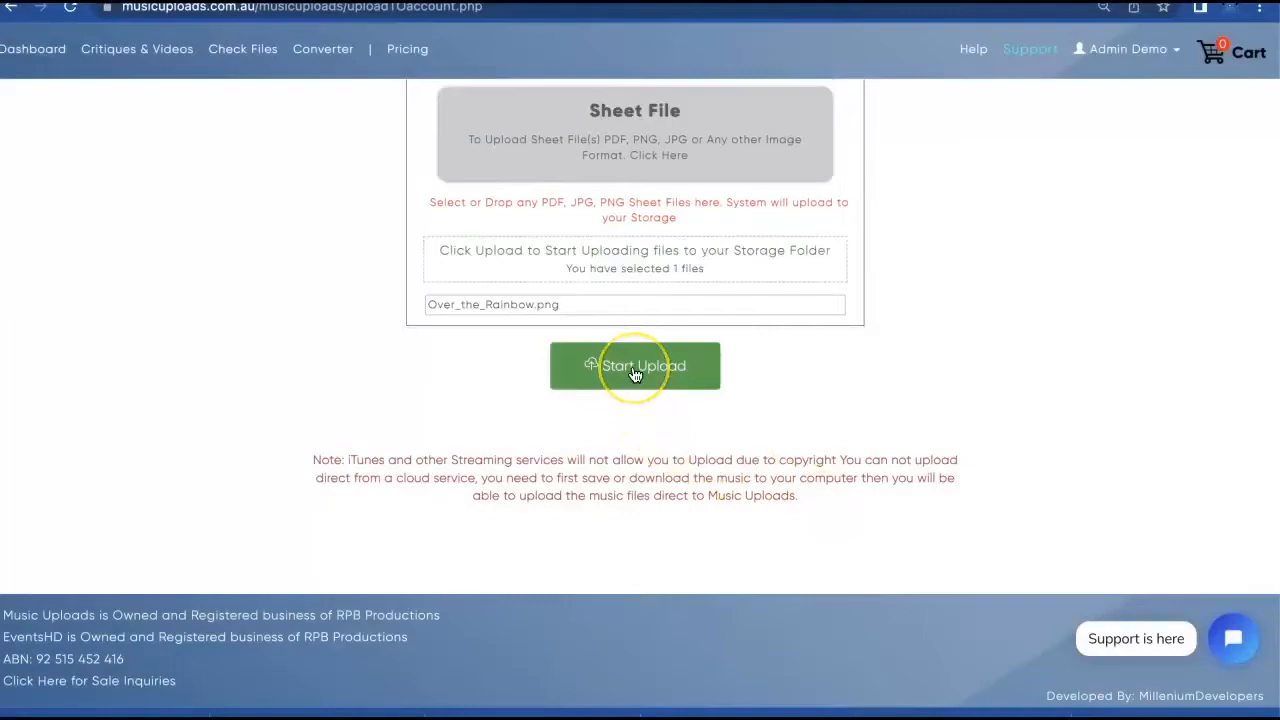
- Upload Over_the_Rainbow.png to storage, finish, and close the storage list back to the dashboard
left_click(634, 364)
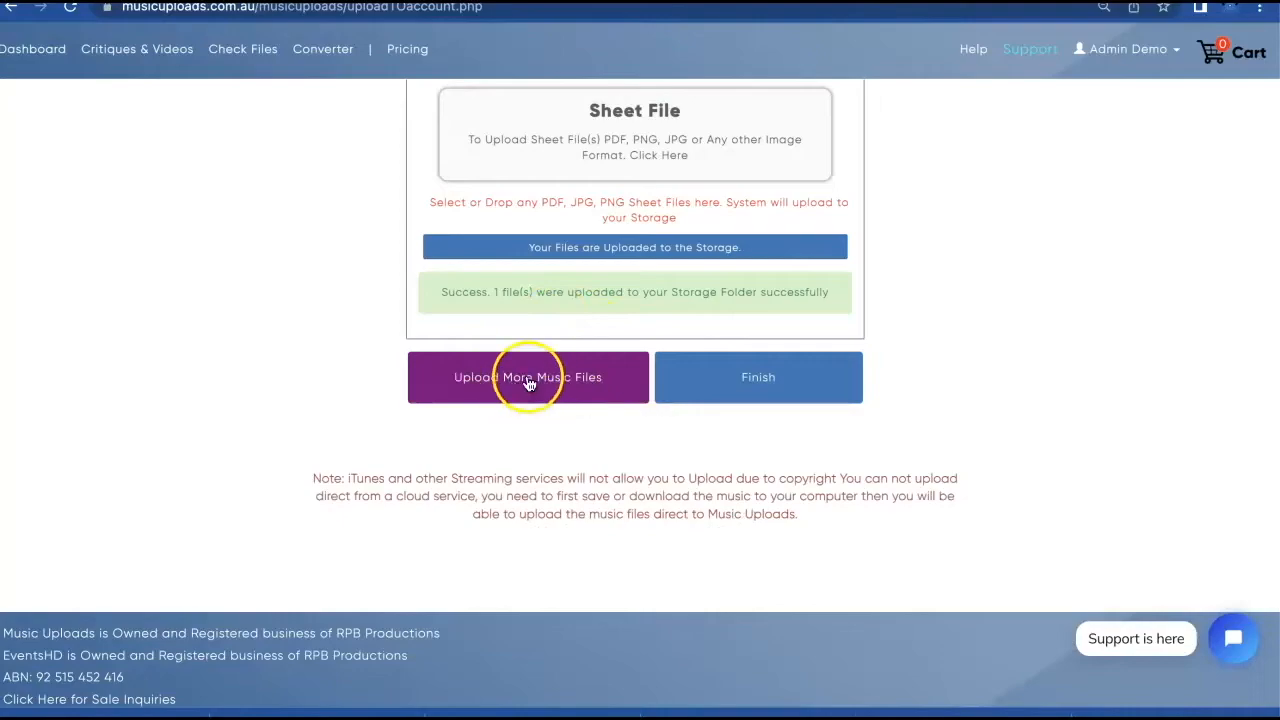
mouse_move(784, 332)
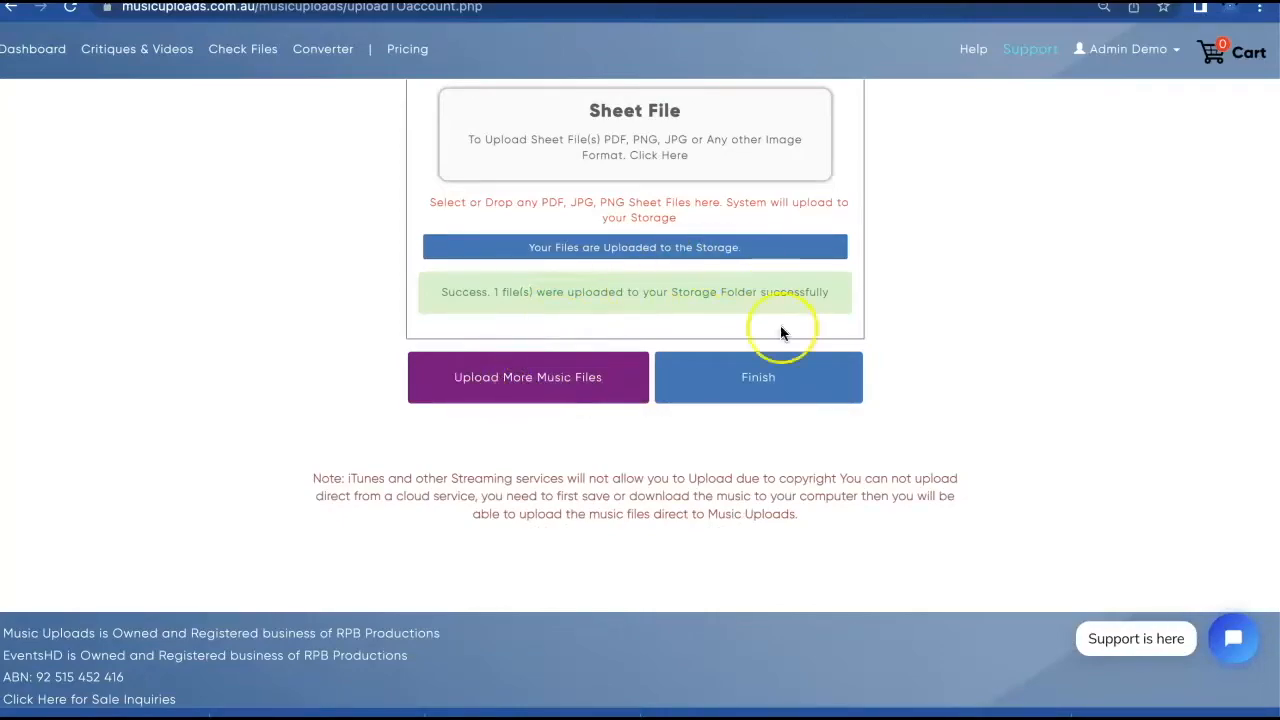
left_click(758, 376)
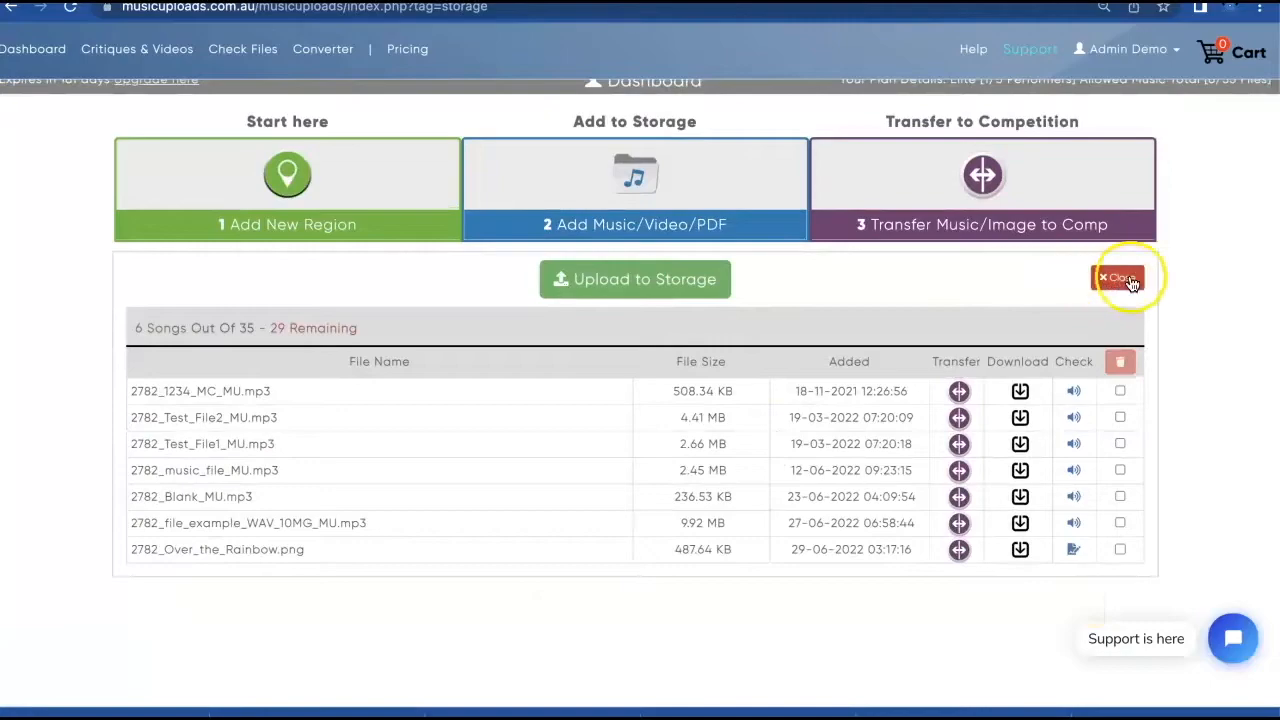
left_click(1118, 278)
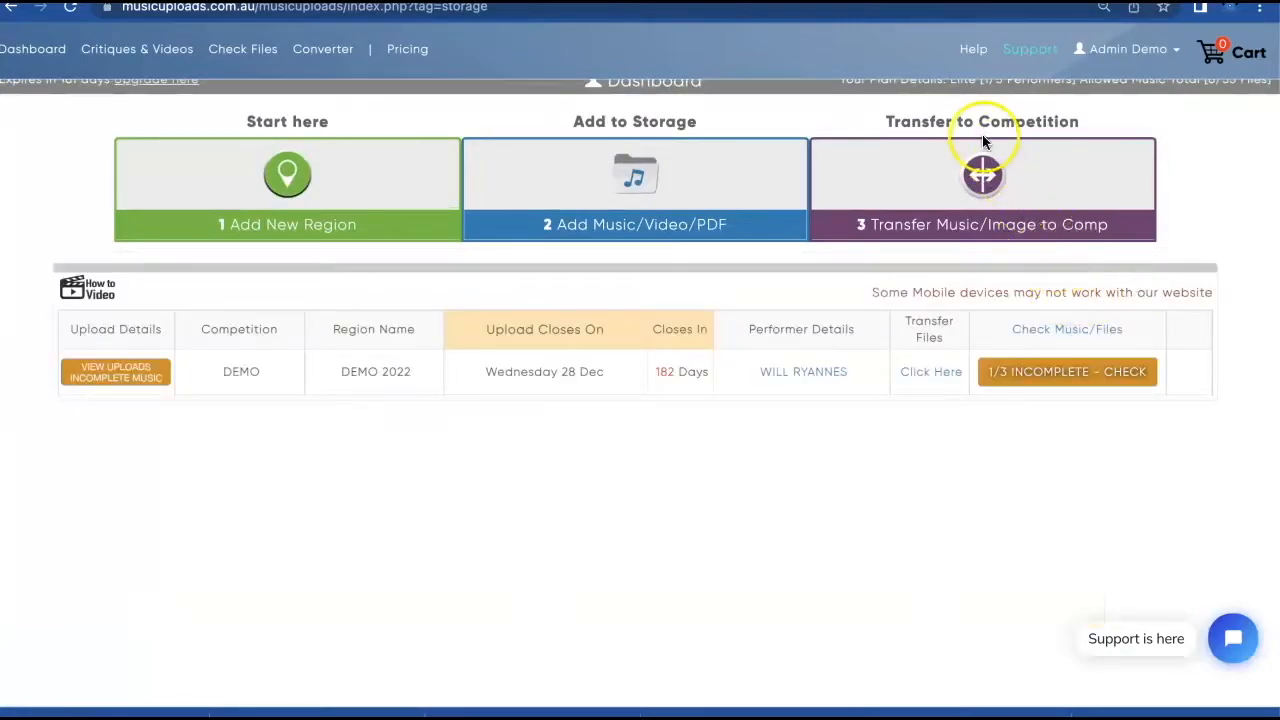
- Start a music transfer with the DEMO competition selected and continue to the performer list for DEMO 2022
left_click(982, 190)
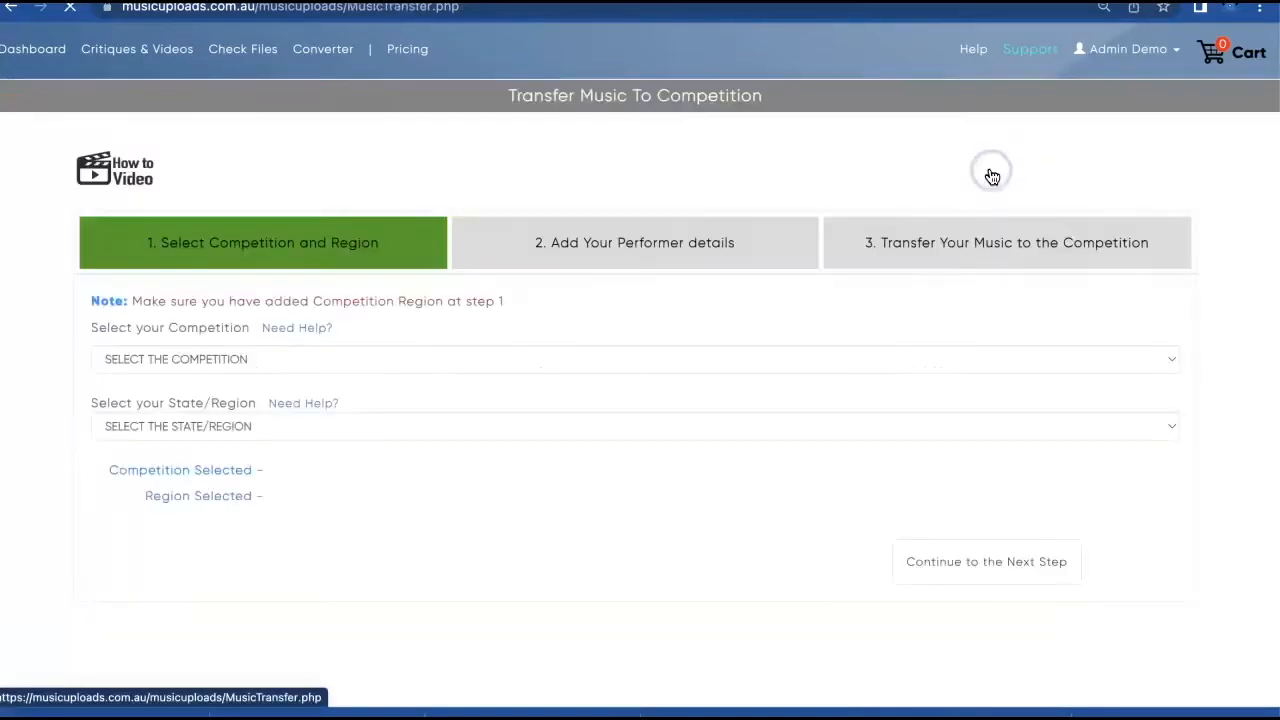
left_click(636, 360)
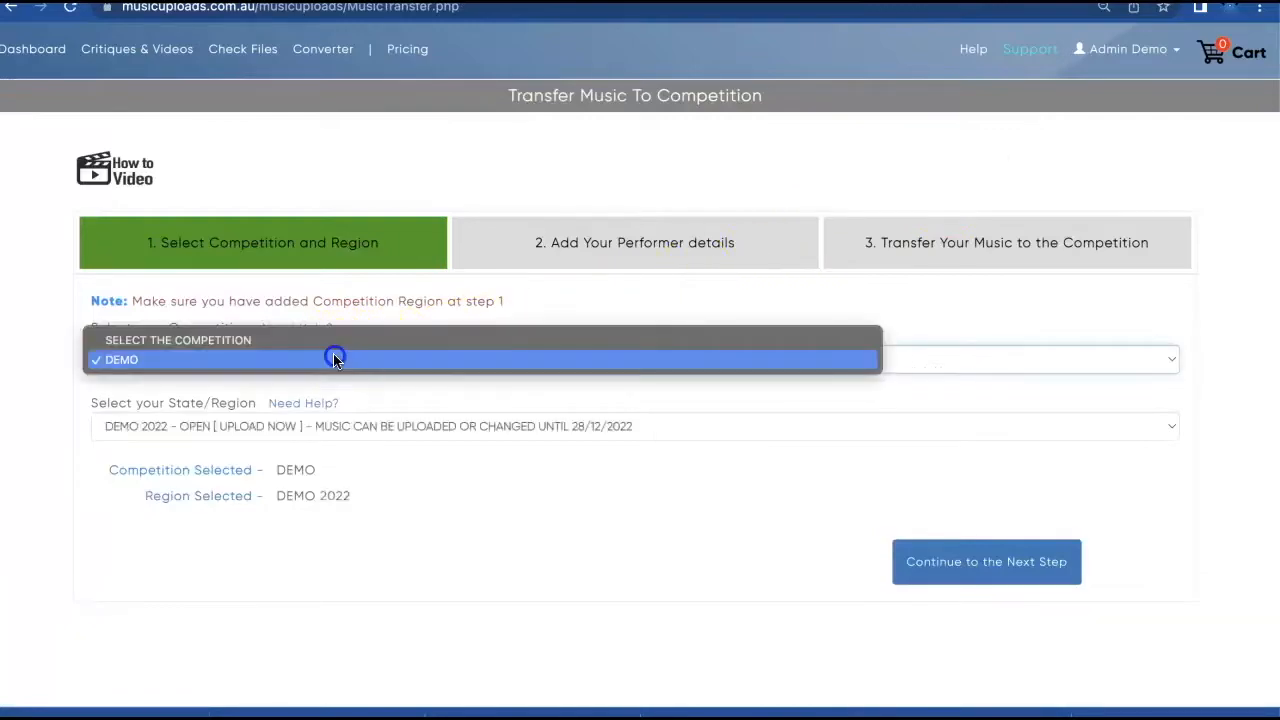
left_click(336, 360)
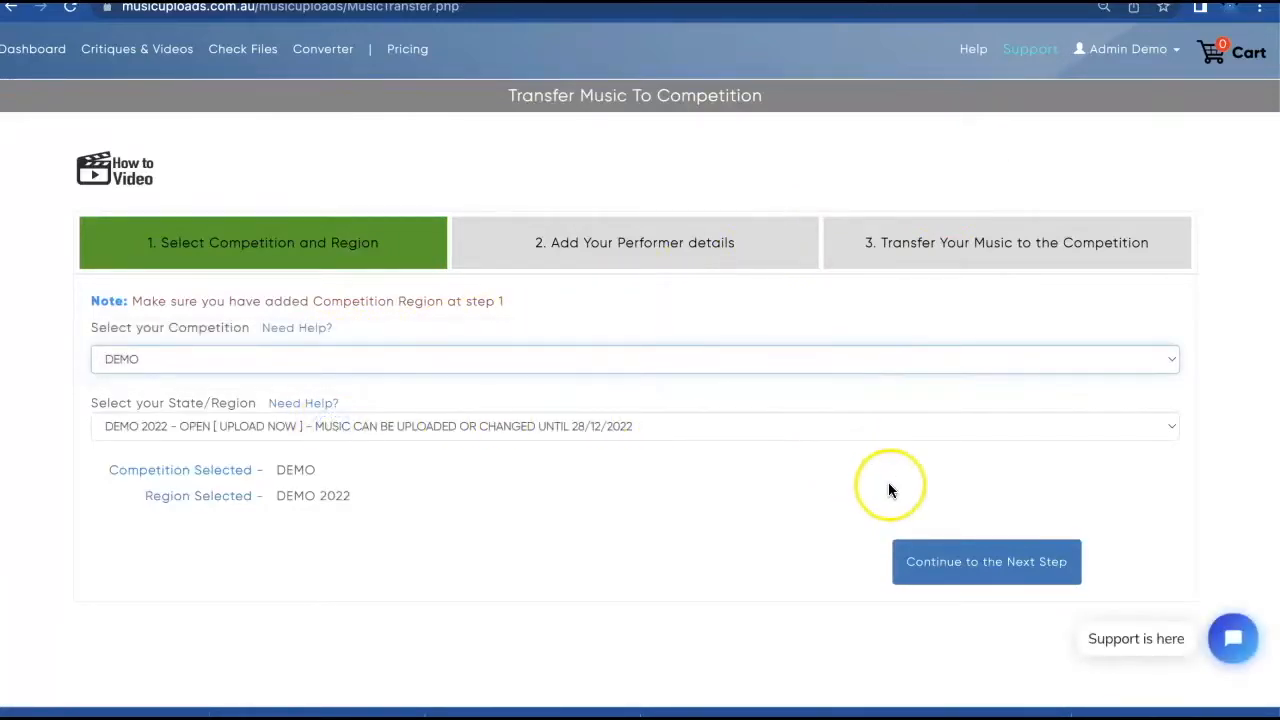
left_click(986, 560)
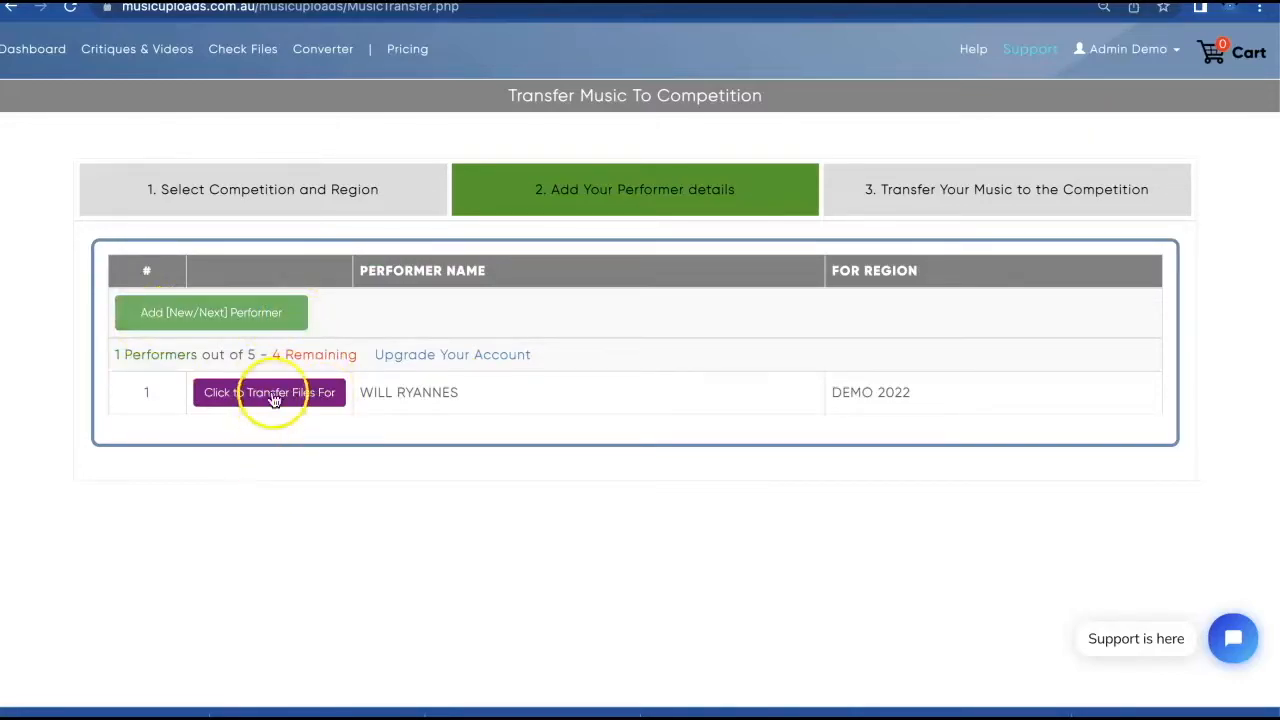
left_click(268, 392)
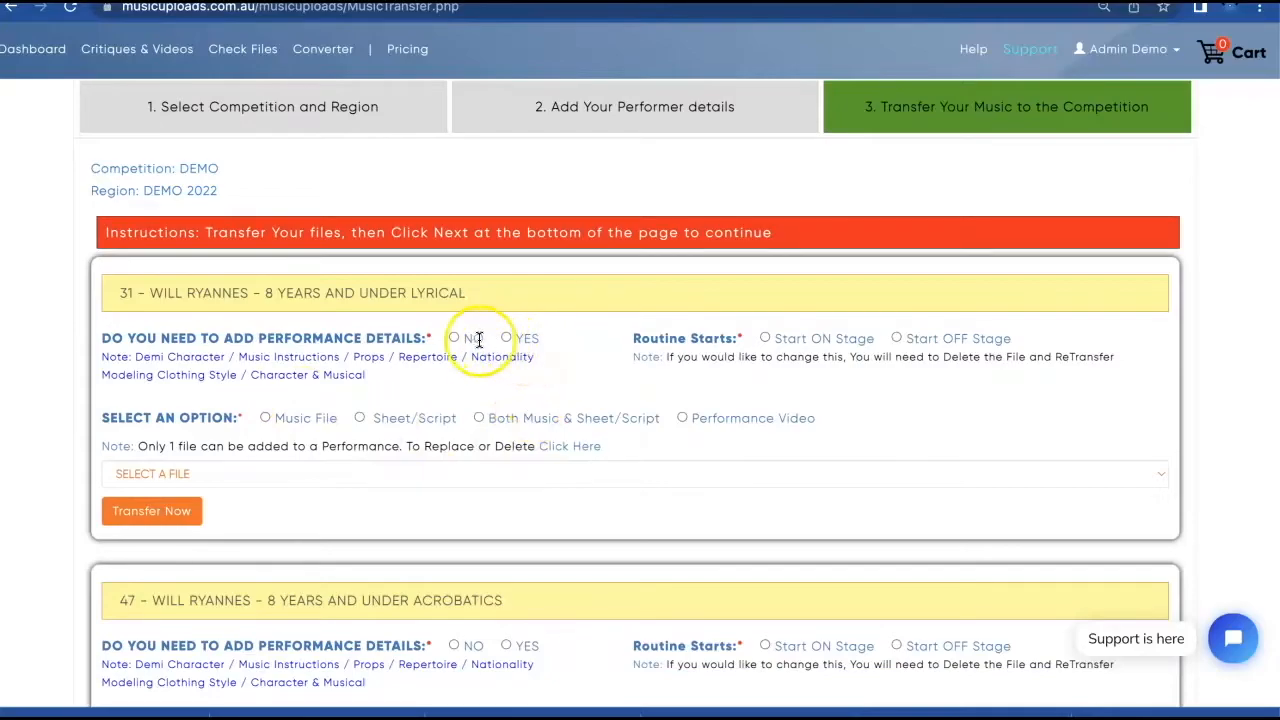
left_click(454, 338)
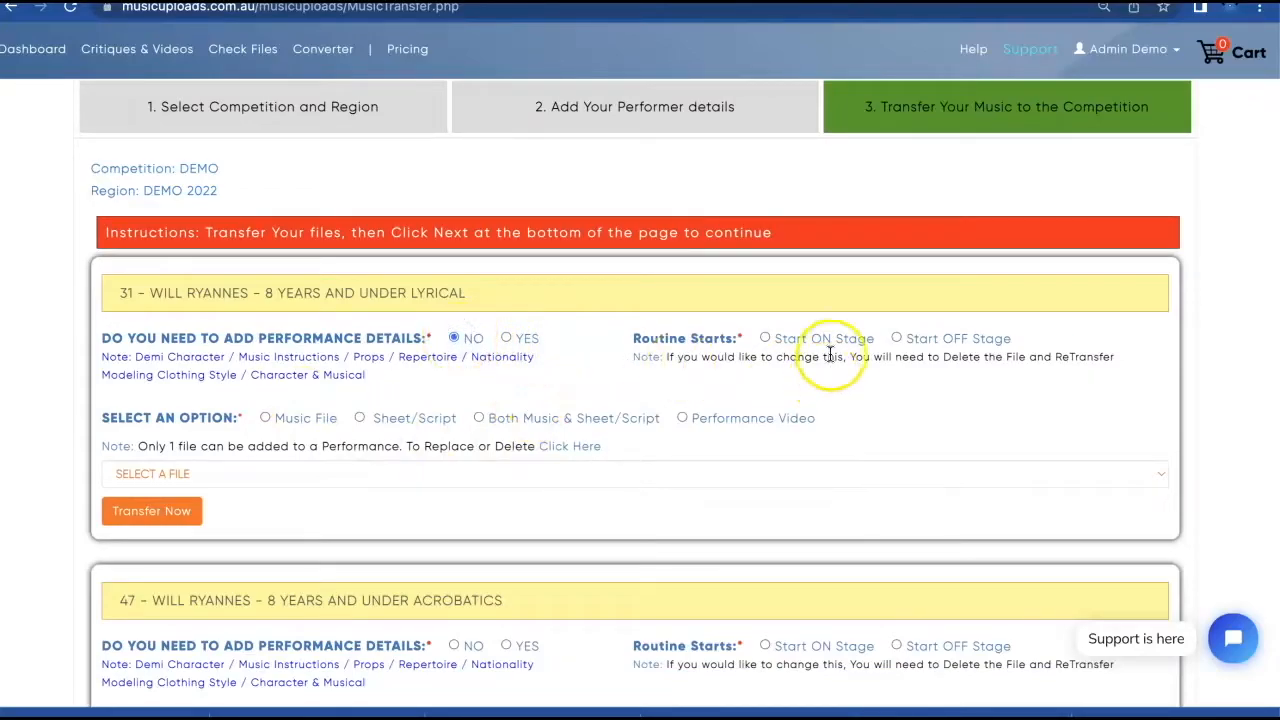
left_click(764, 338)
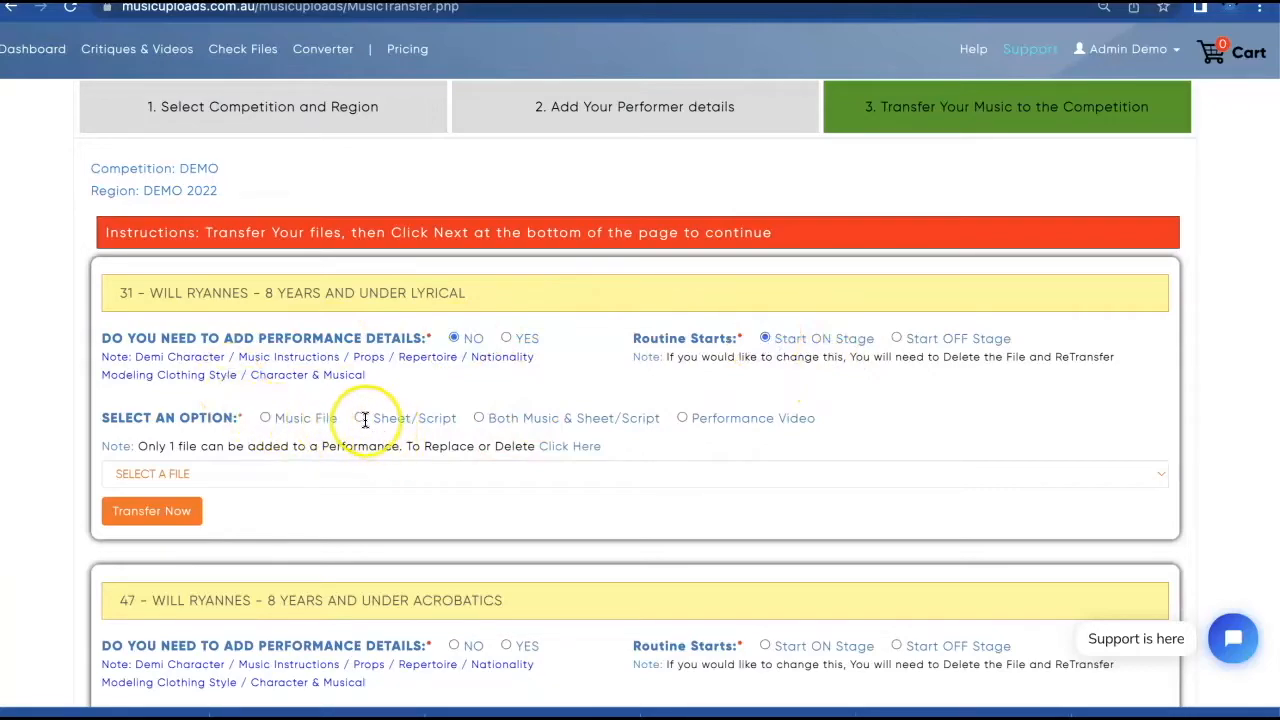
left_click(360, 418)
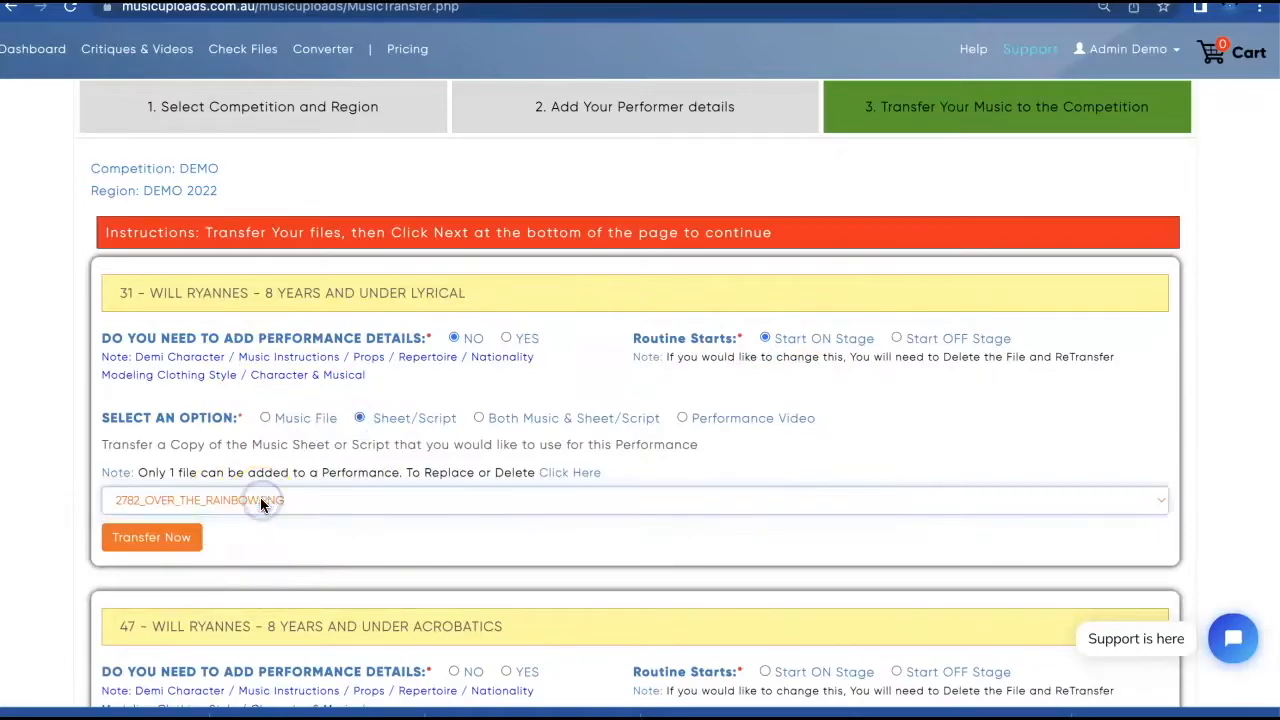
mouse_move(204, 574)
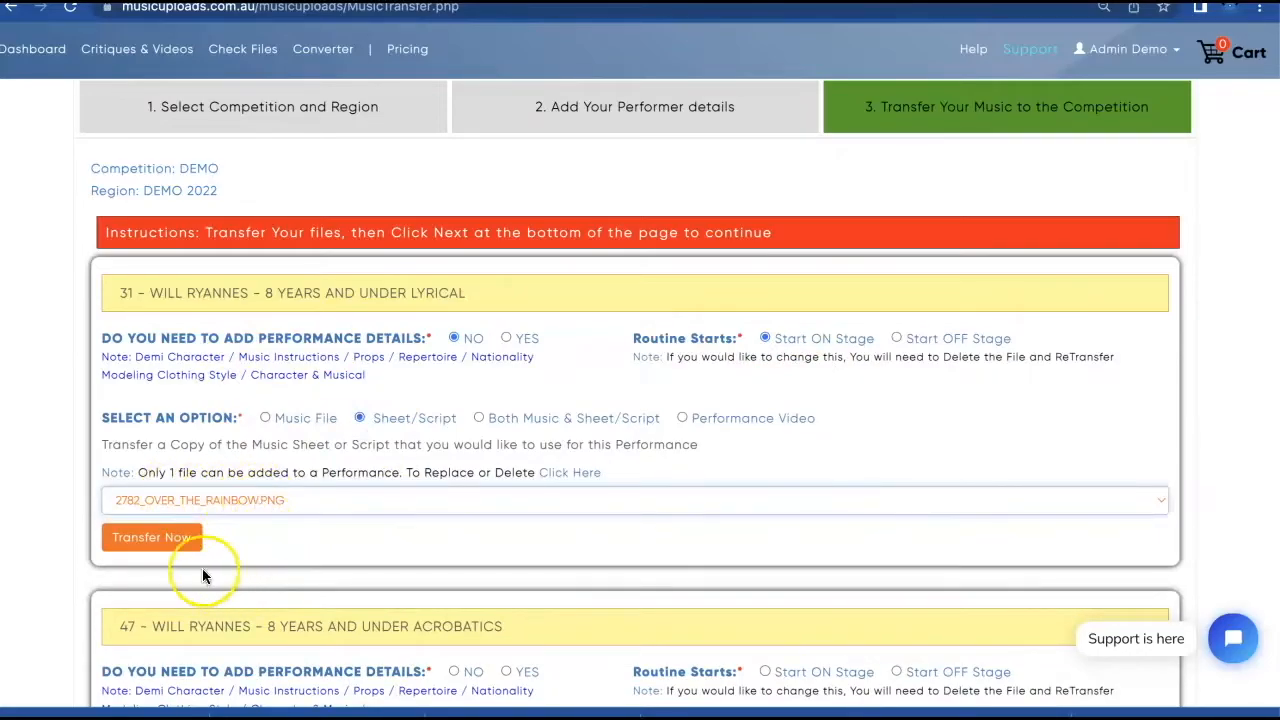
left_click(152, 536)
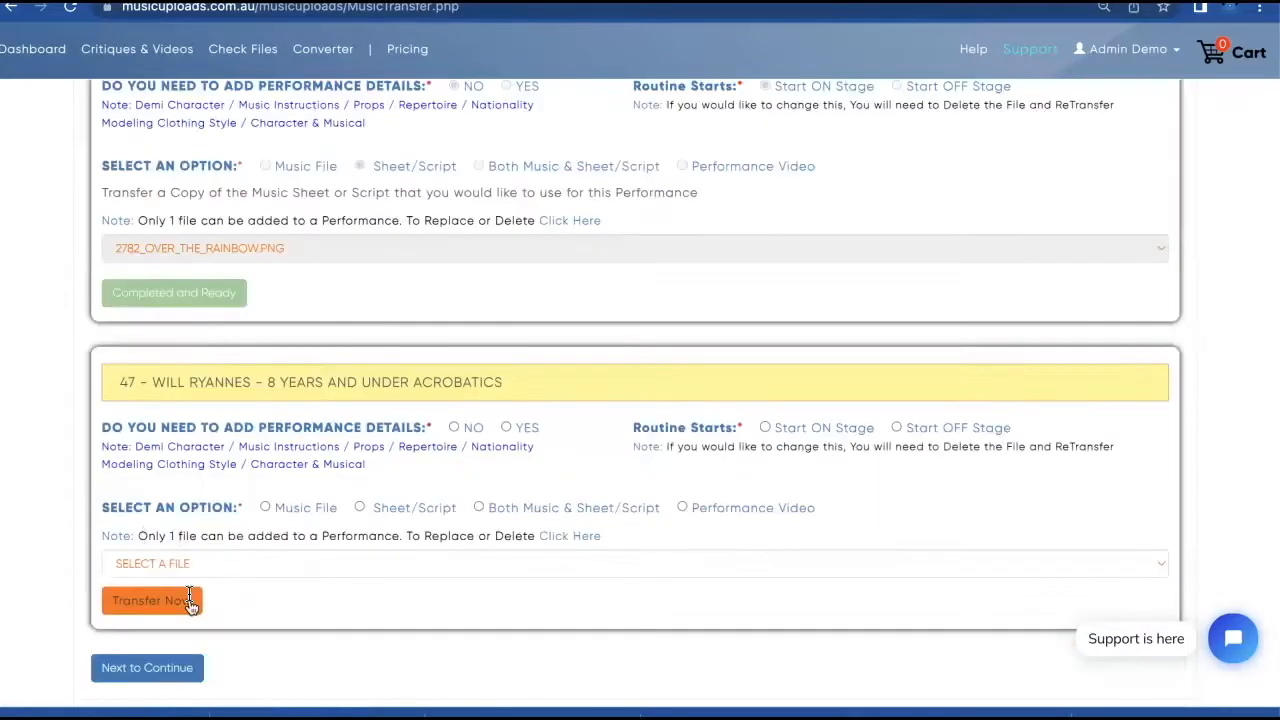
scroll("down", 3)
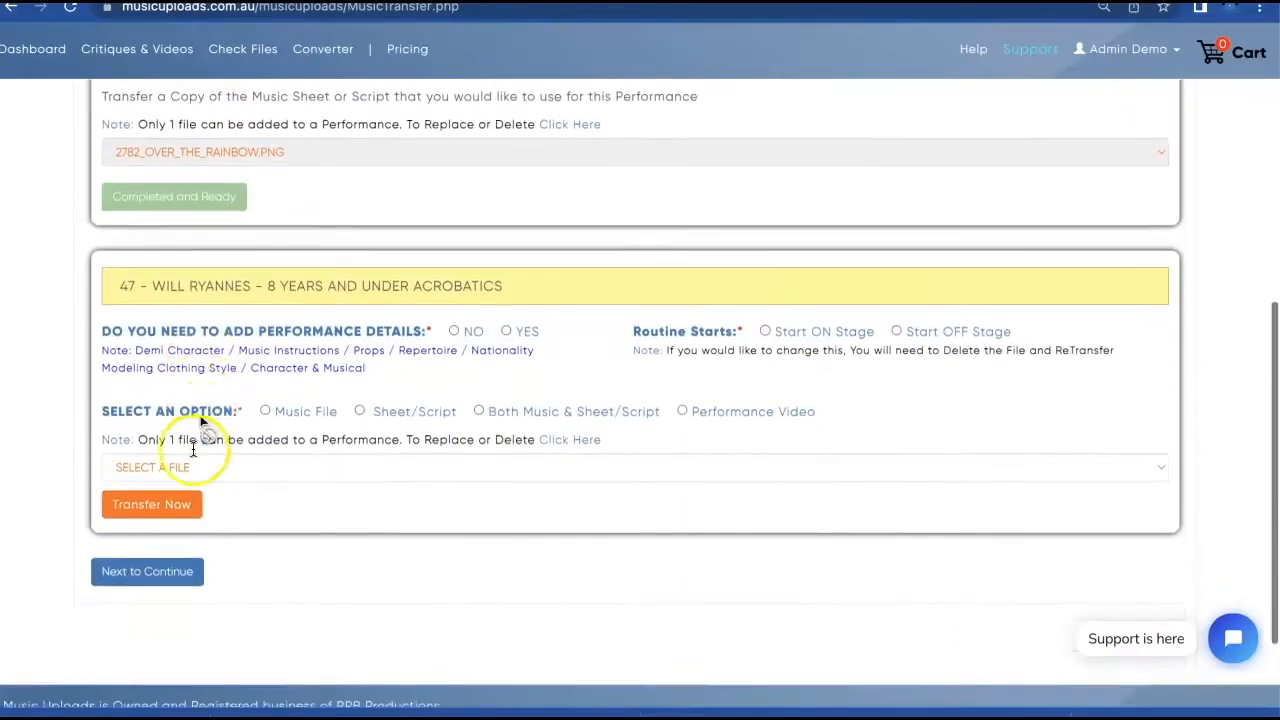
- Finish the transfer, confirm 'YES I Really Understand' responsibility for checking files, landing on Manage your Uploads
left_click(148, 572)
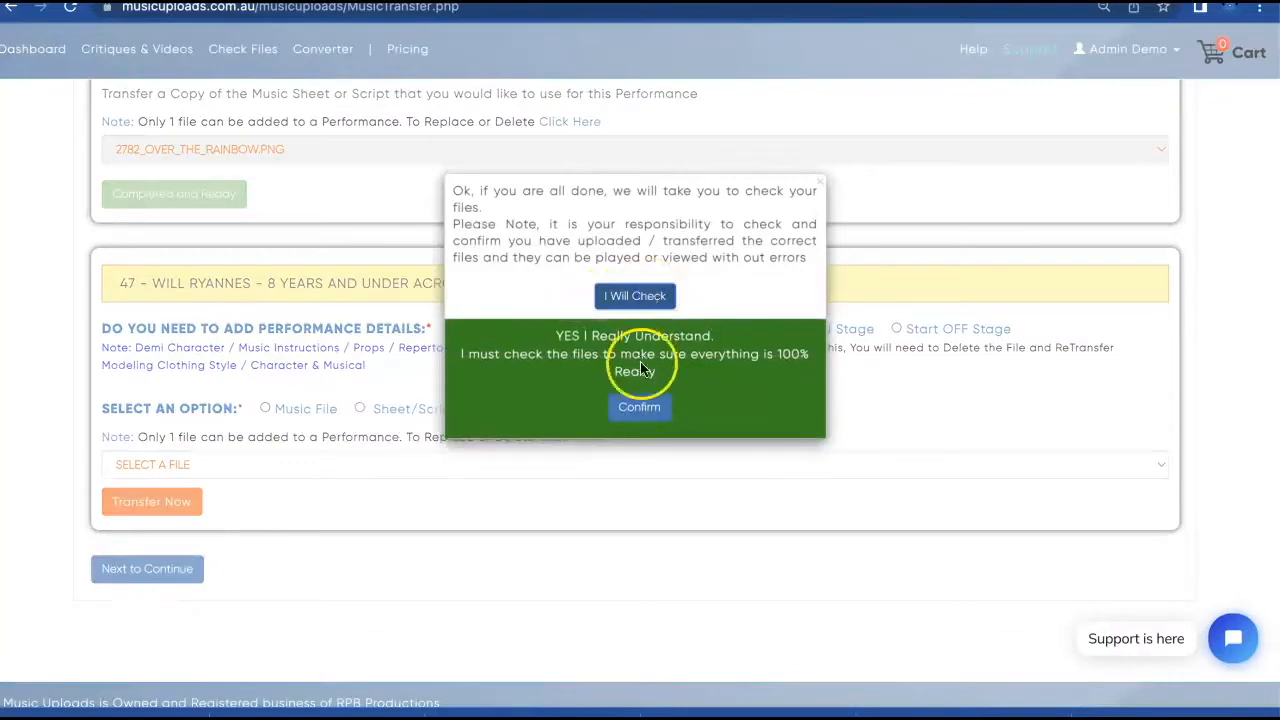
mouse_move(564, 340)
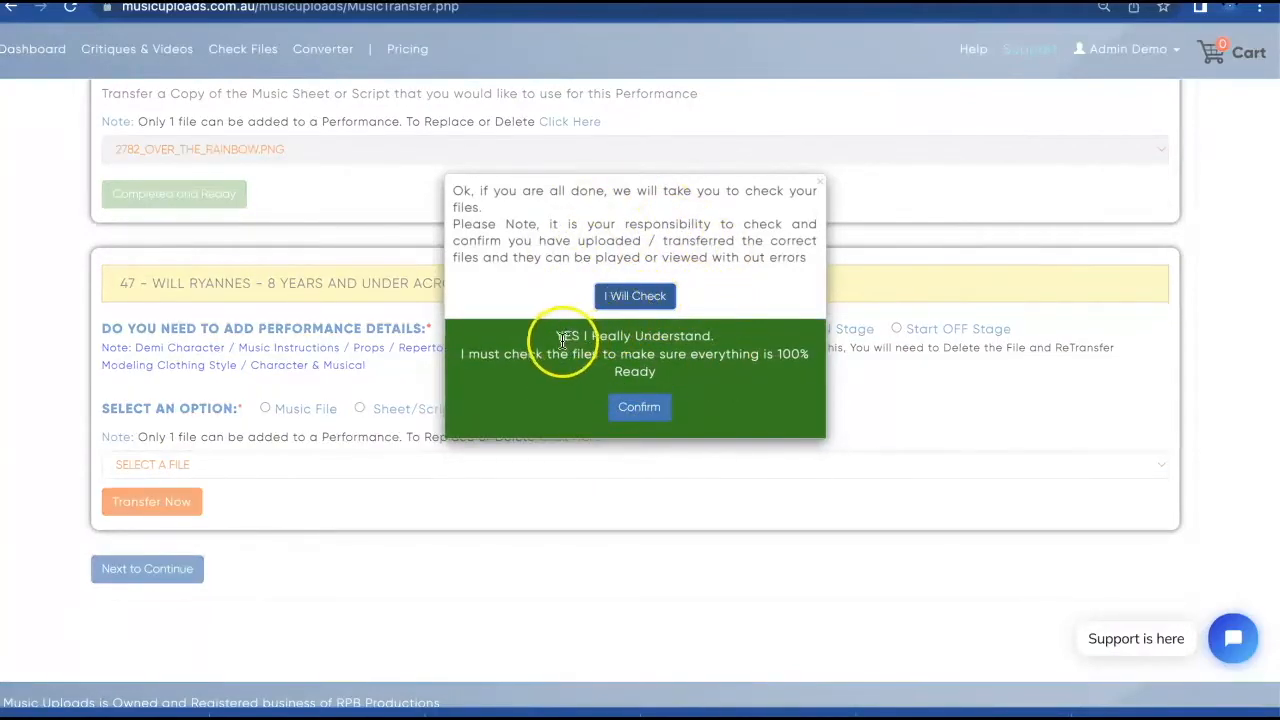
left_click(640, 408)
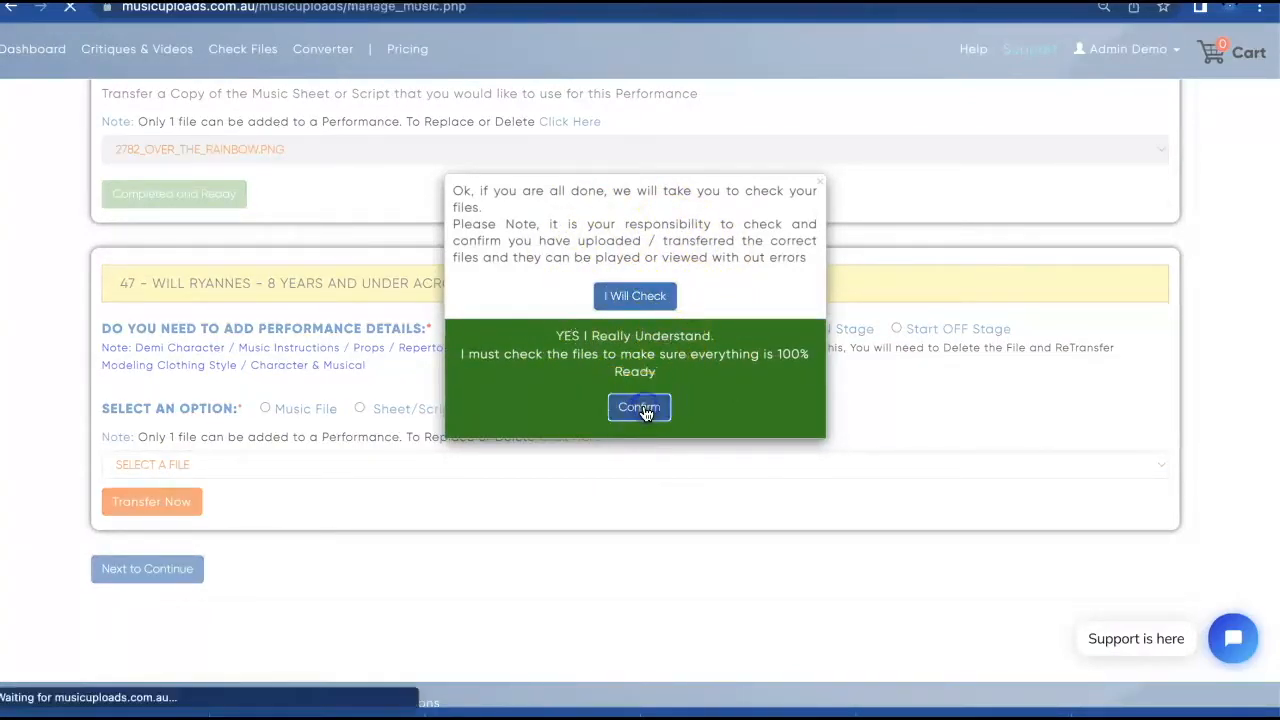
left_click(640, 408)
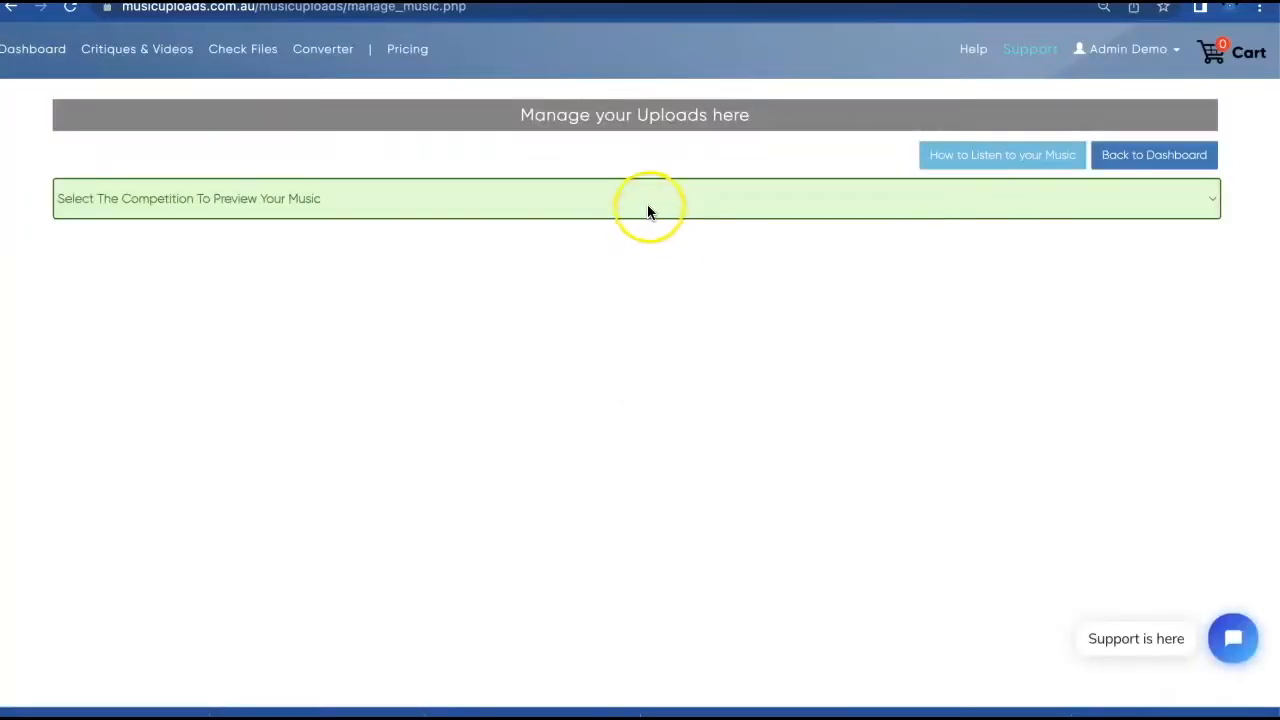
- List the DEMO [DEMO 2022] uploads and view entry 31's Over the Rainbow sheet so it becomes Ready
left_click(634, 198)
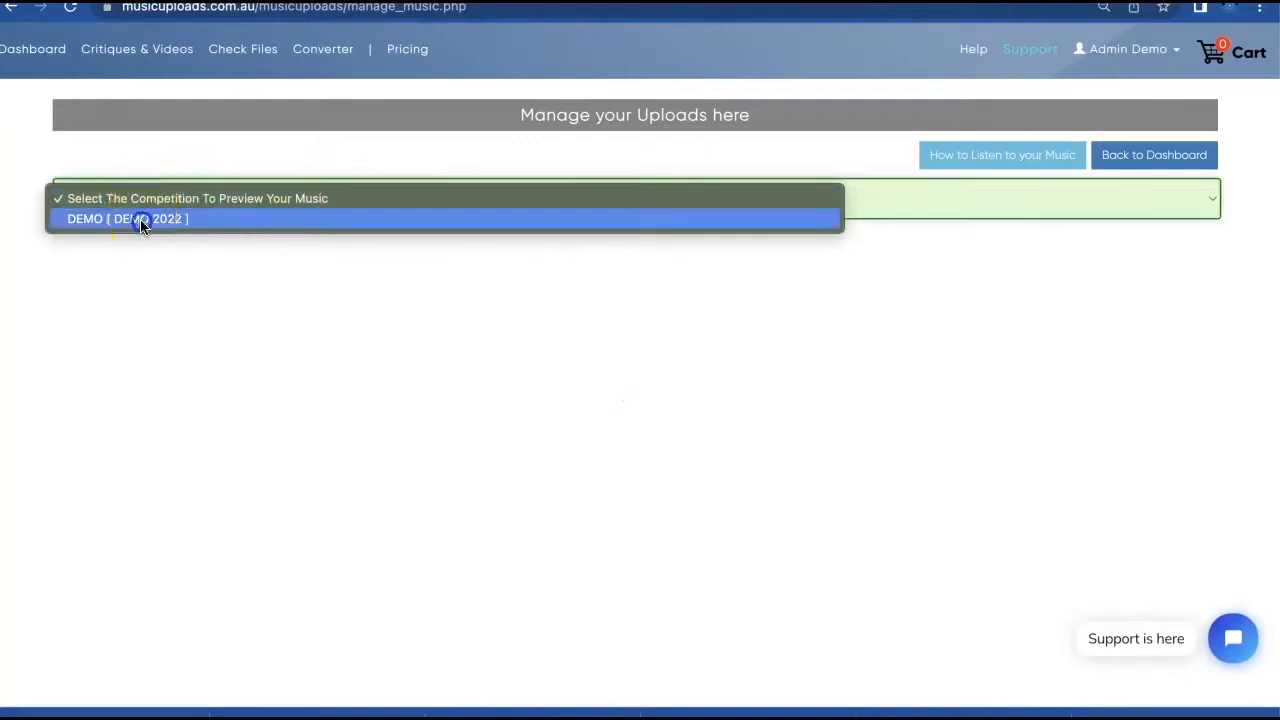
left_click(128, 218)
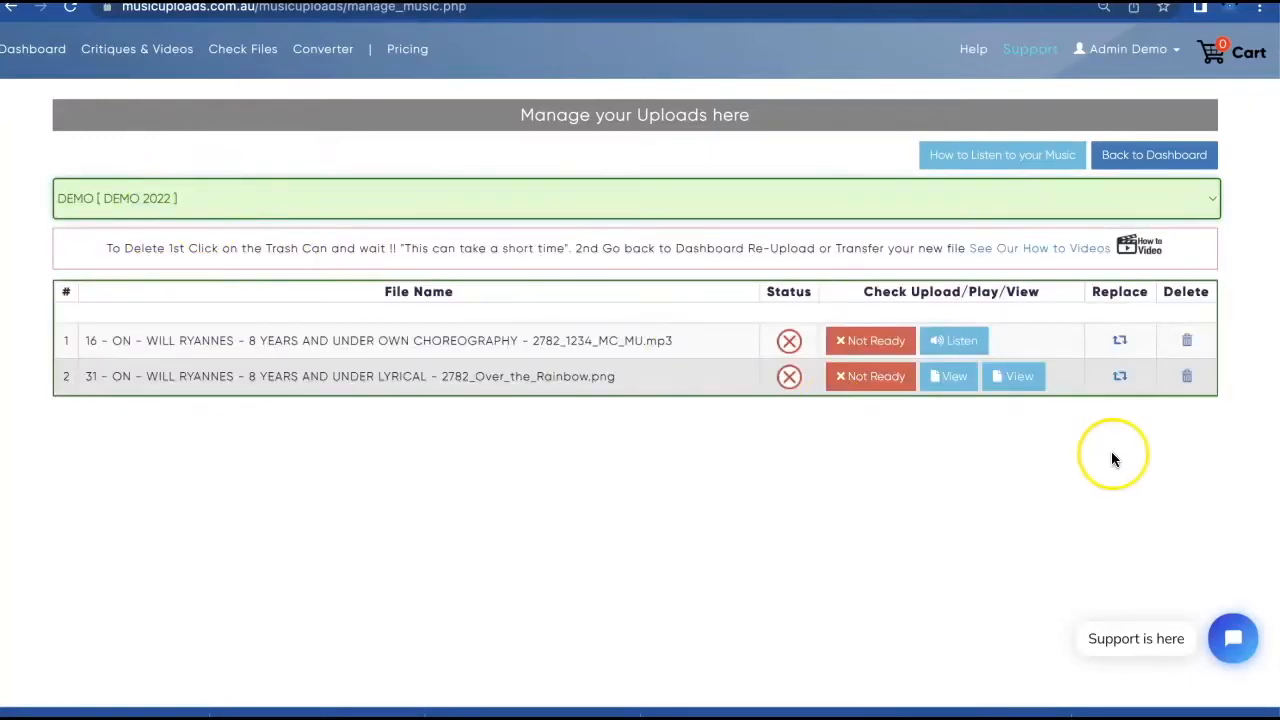
left_click(948, 376)
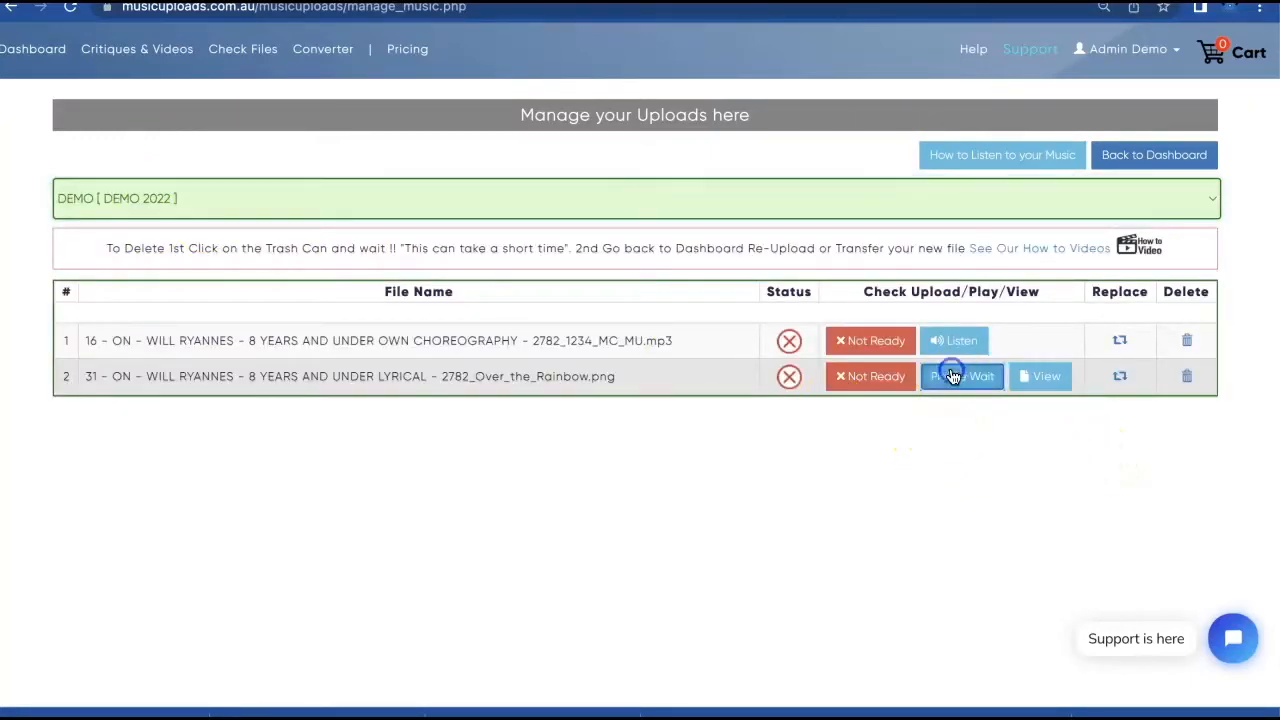
left_click(1040, 376)
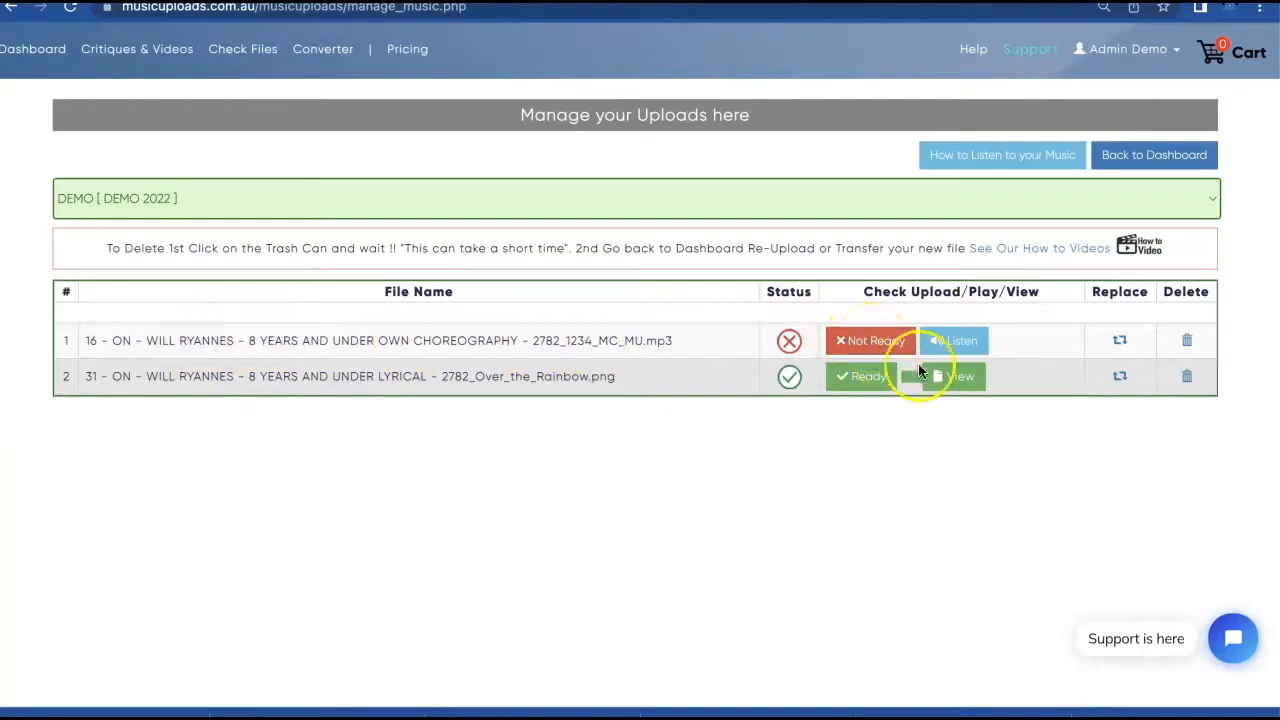
mouse_move(952, 340)
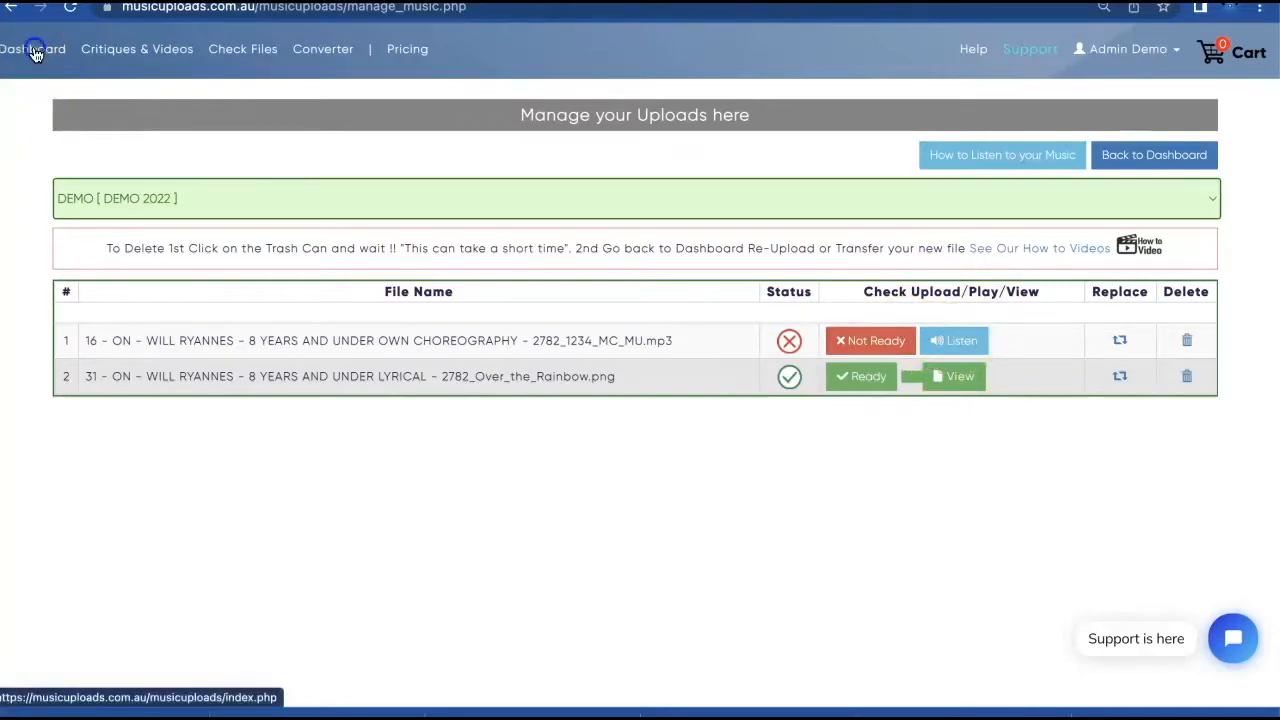
- Return to the dashboard and expand Check Music INCOMPLETE details showing entry 31 Ready and entry 16 Not Checked
left_click(32, 48)
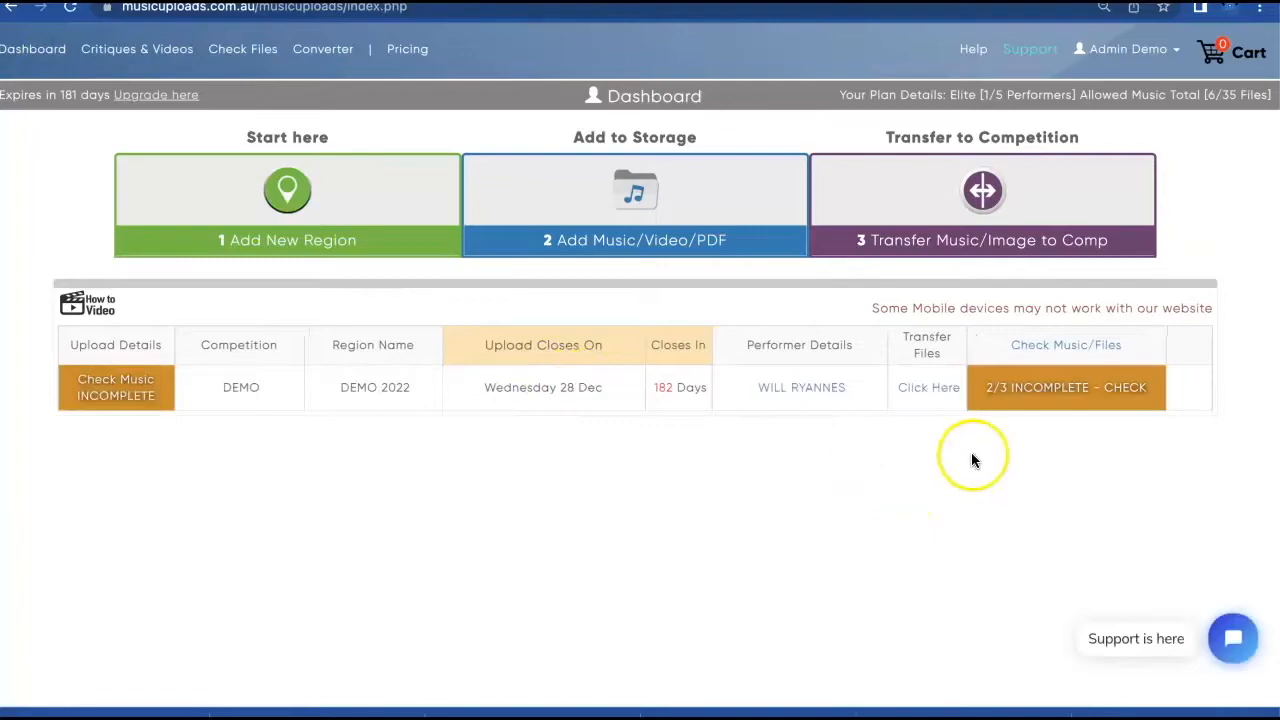
left_click(1064, 388)
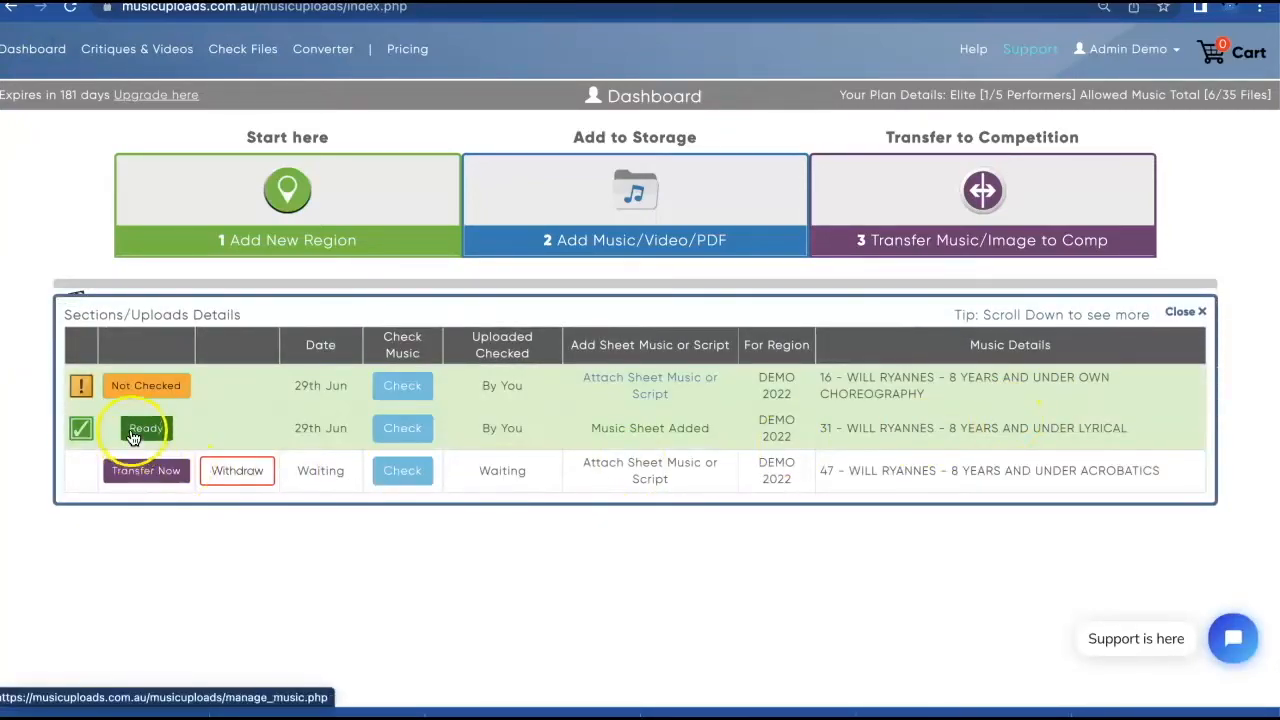
mouse_move(810, 456)
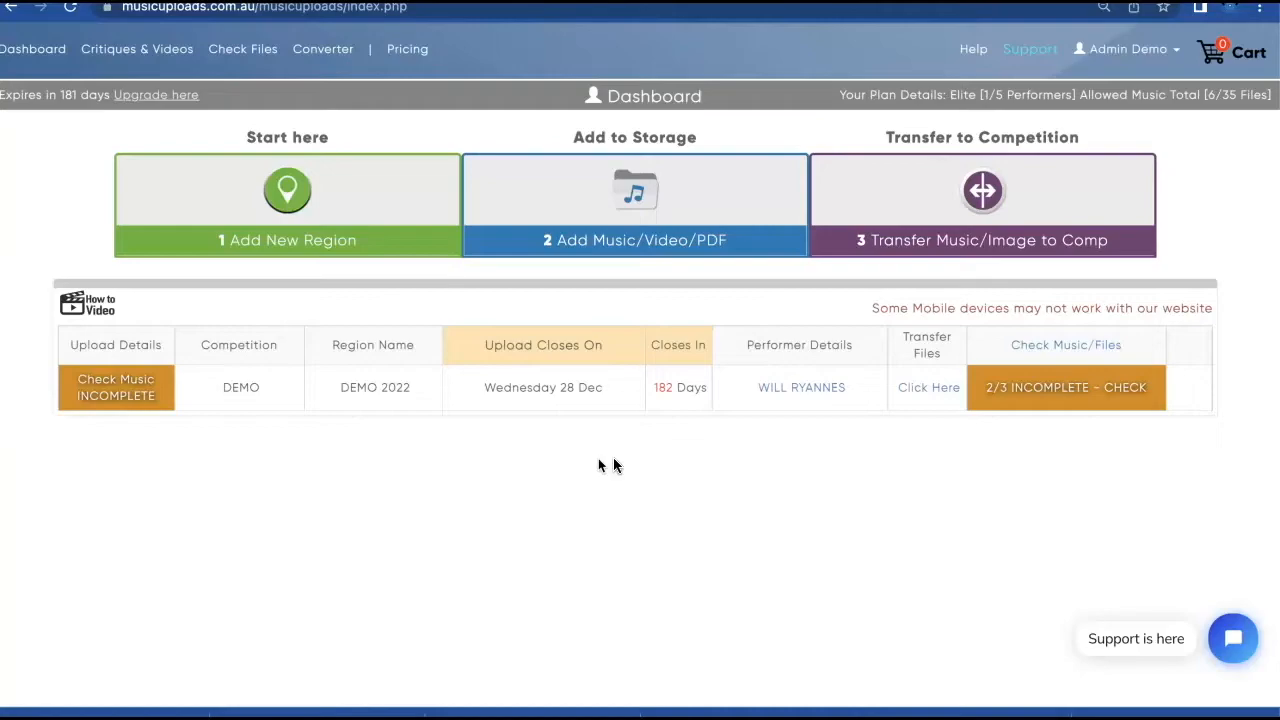
left_click(1066, 388)
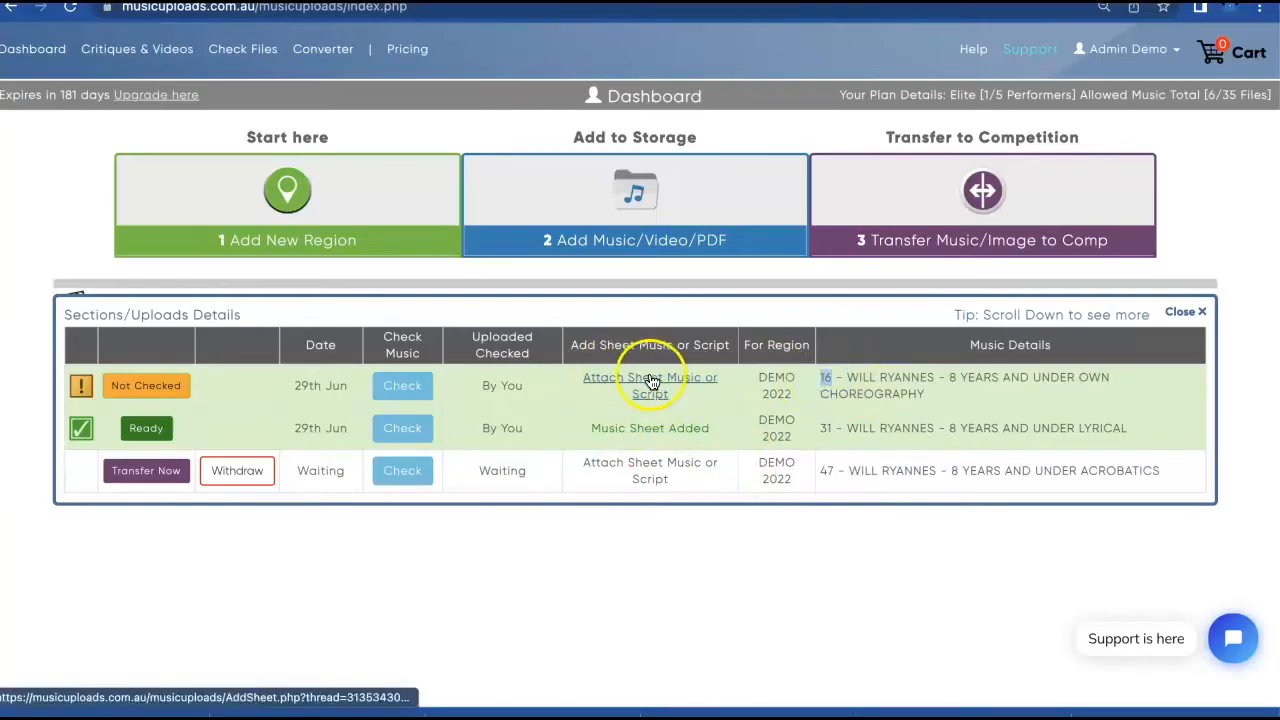
- Attach 2782_Over_the_Rainbow.png as the sheet music for entry 16, 8 Years and Under Own Choreography
left_click(648, 384)
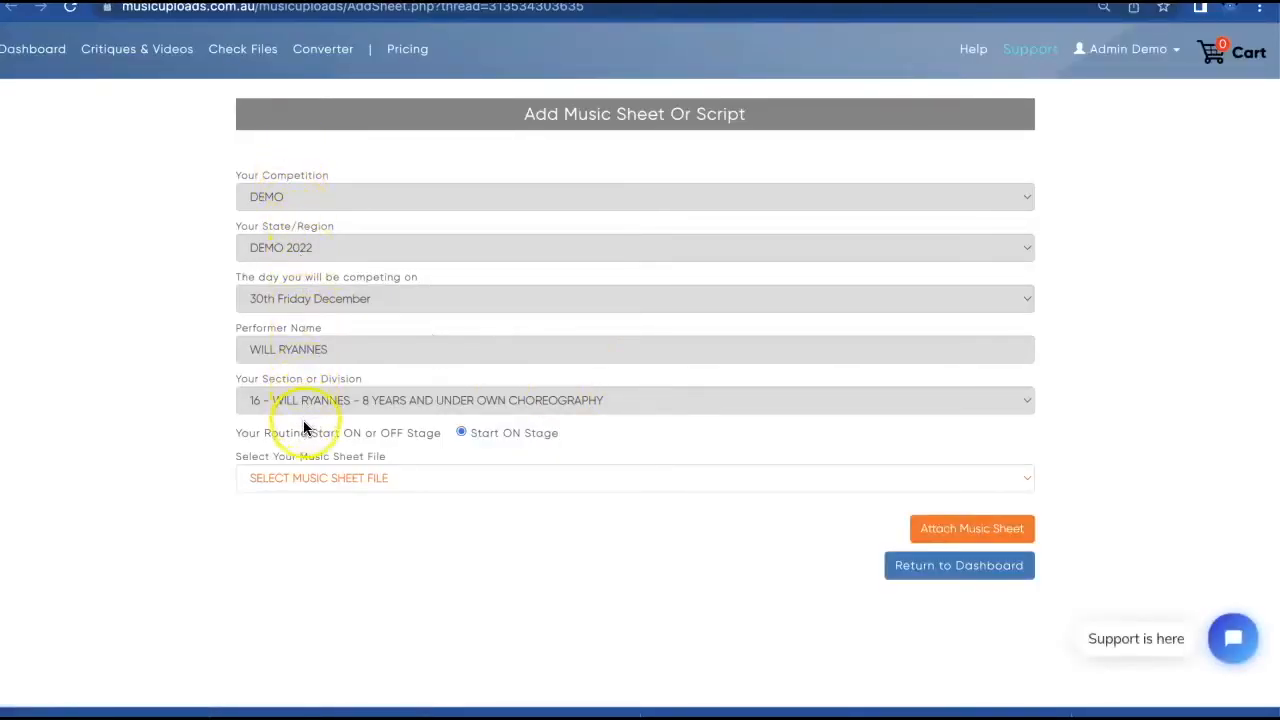
left_click(636, 476)
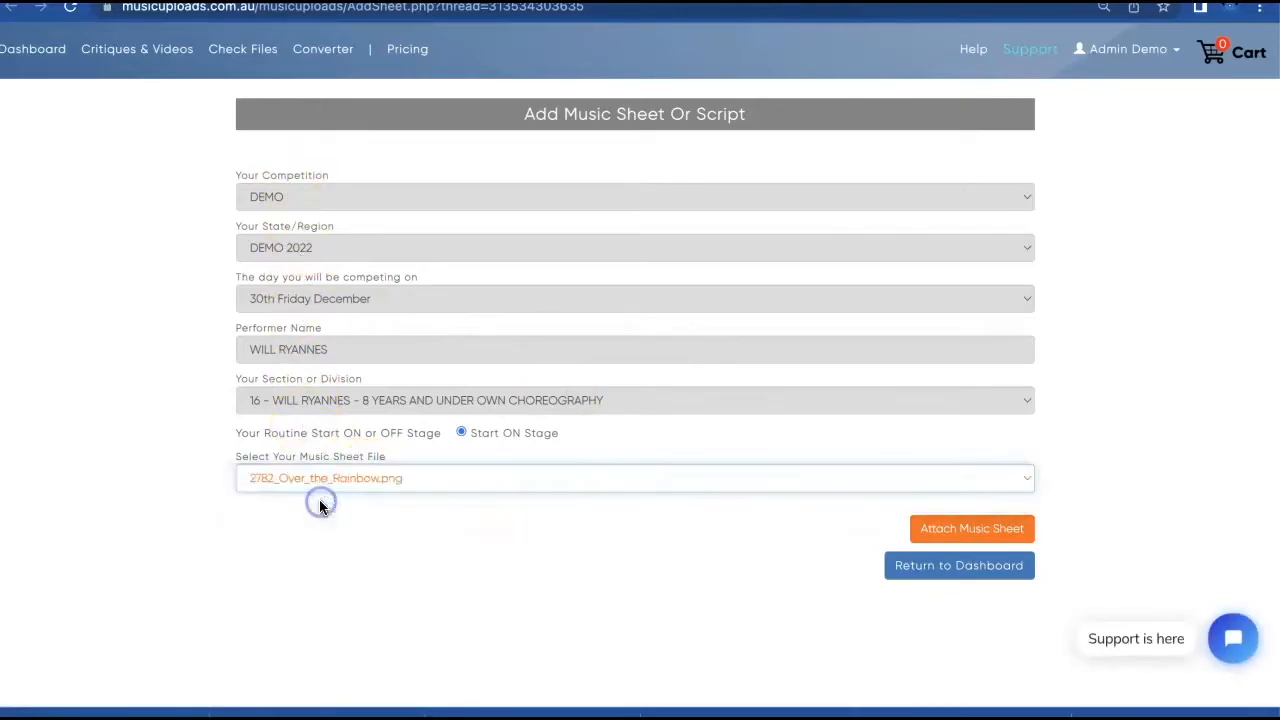
left_click(972, 528)
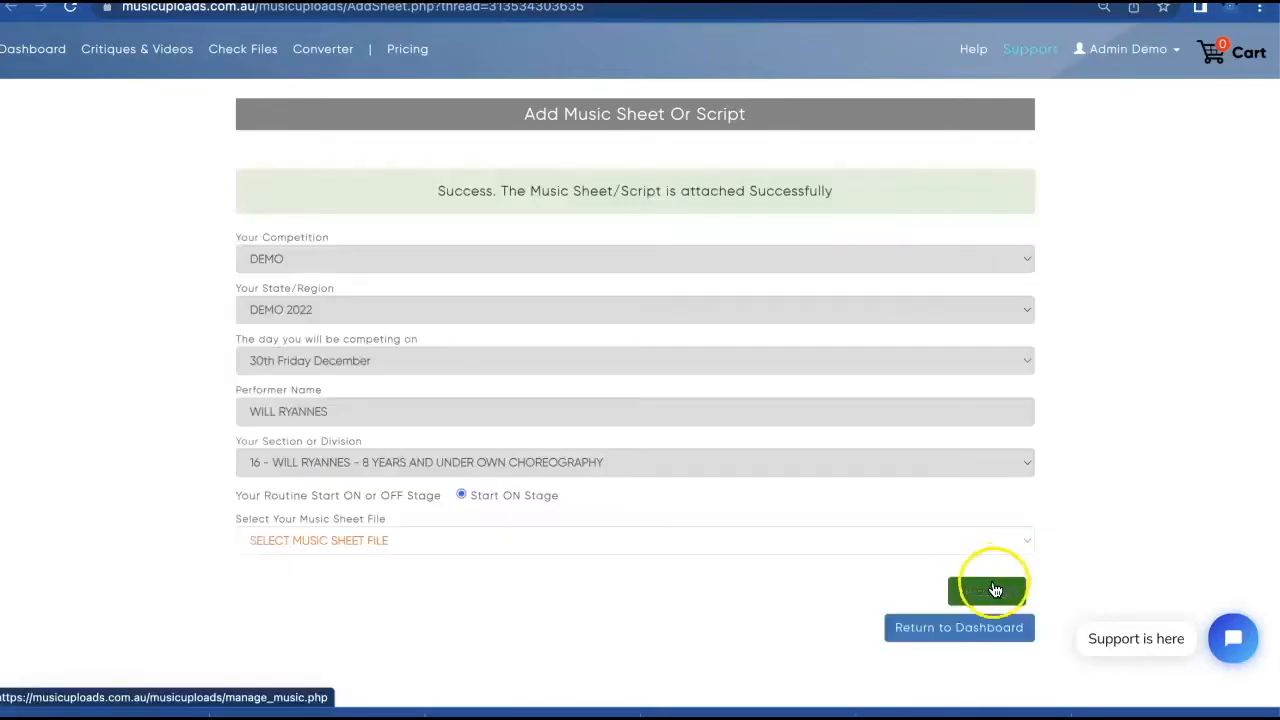
- In Manage Uploads for DEMO [DEMO 2022], check entry 16's MP3 so entries 16 and 31 show Ready
left_click(988, 590)
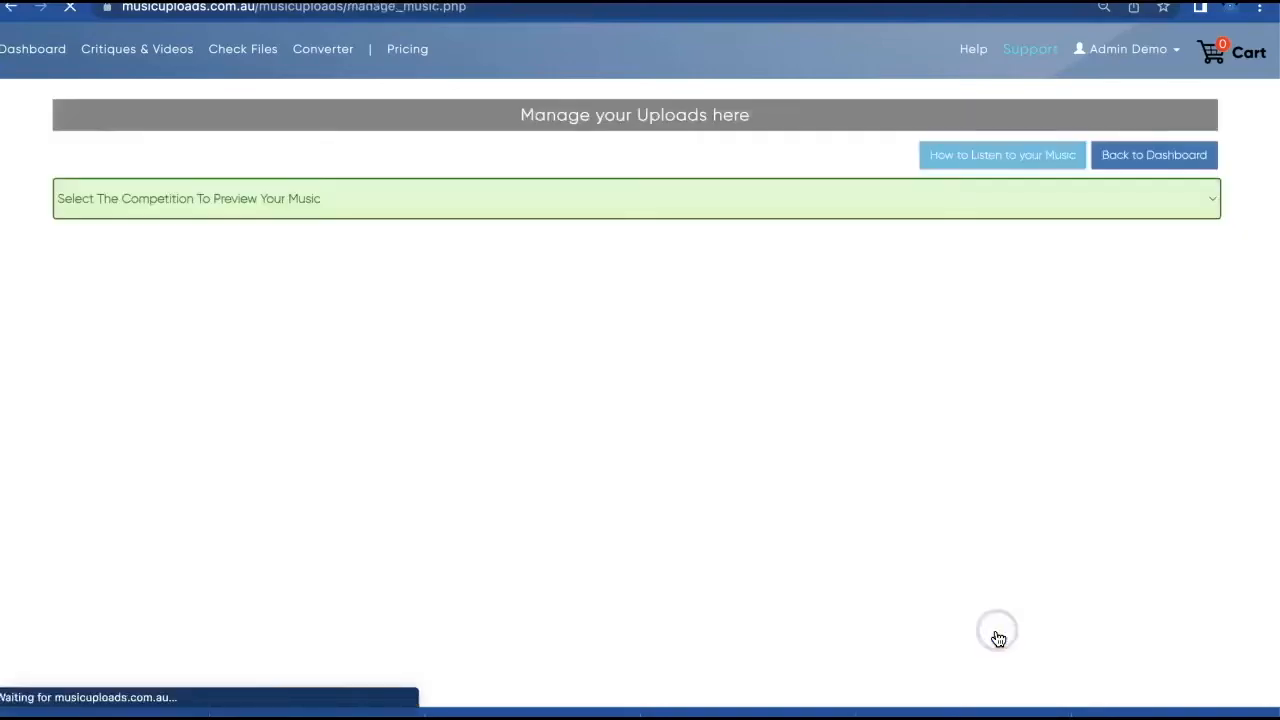
left_click(636, 198)
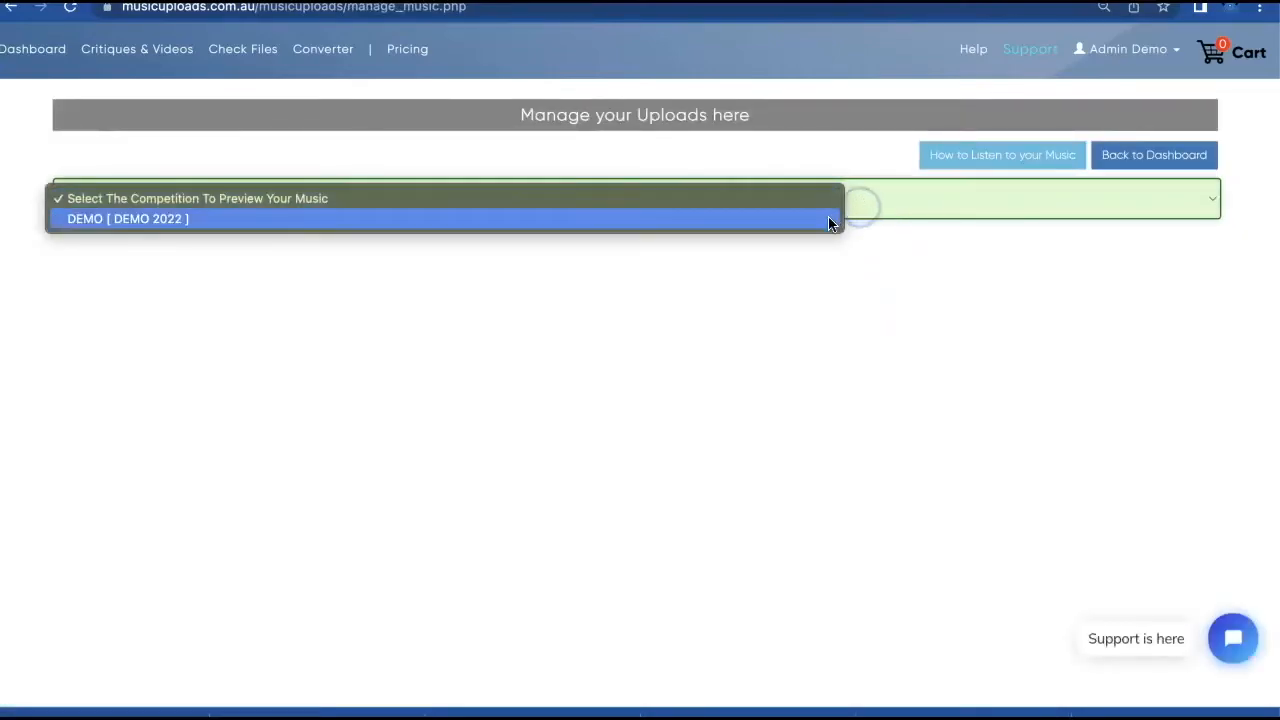
left_click(128, 218)
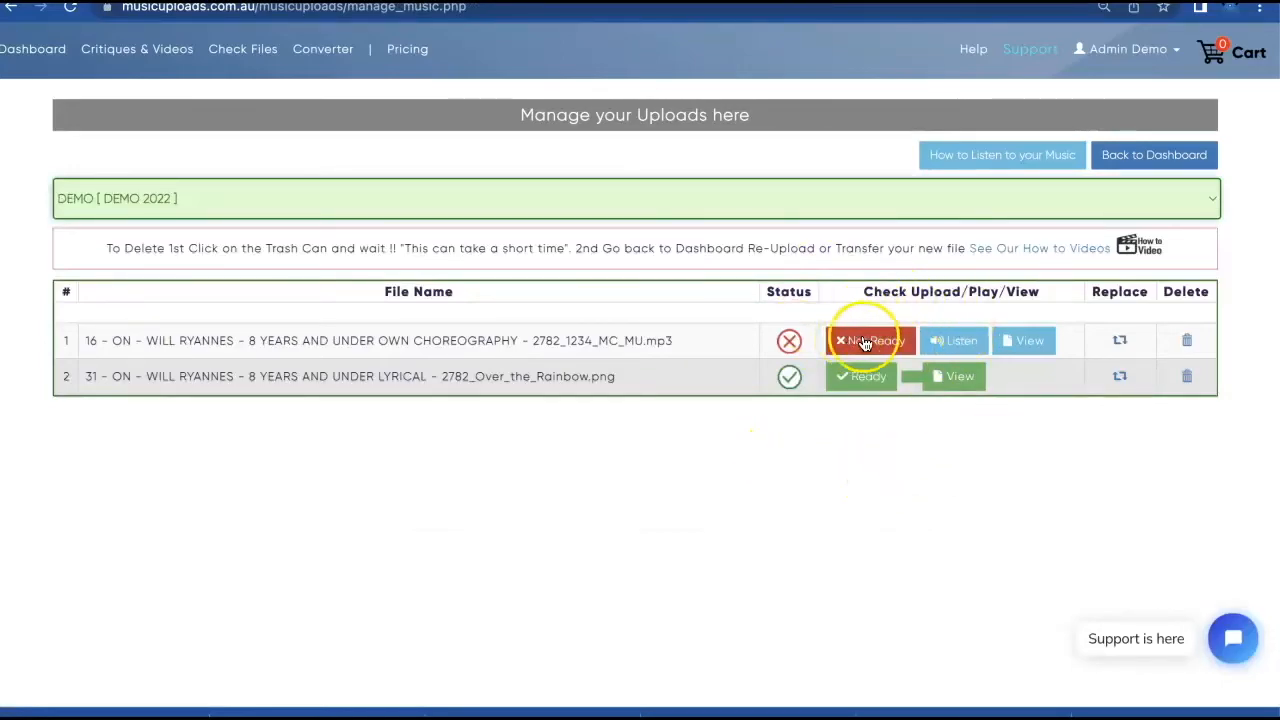
left_click(952, 340)
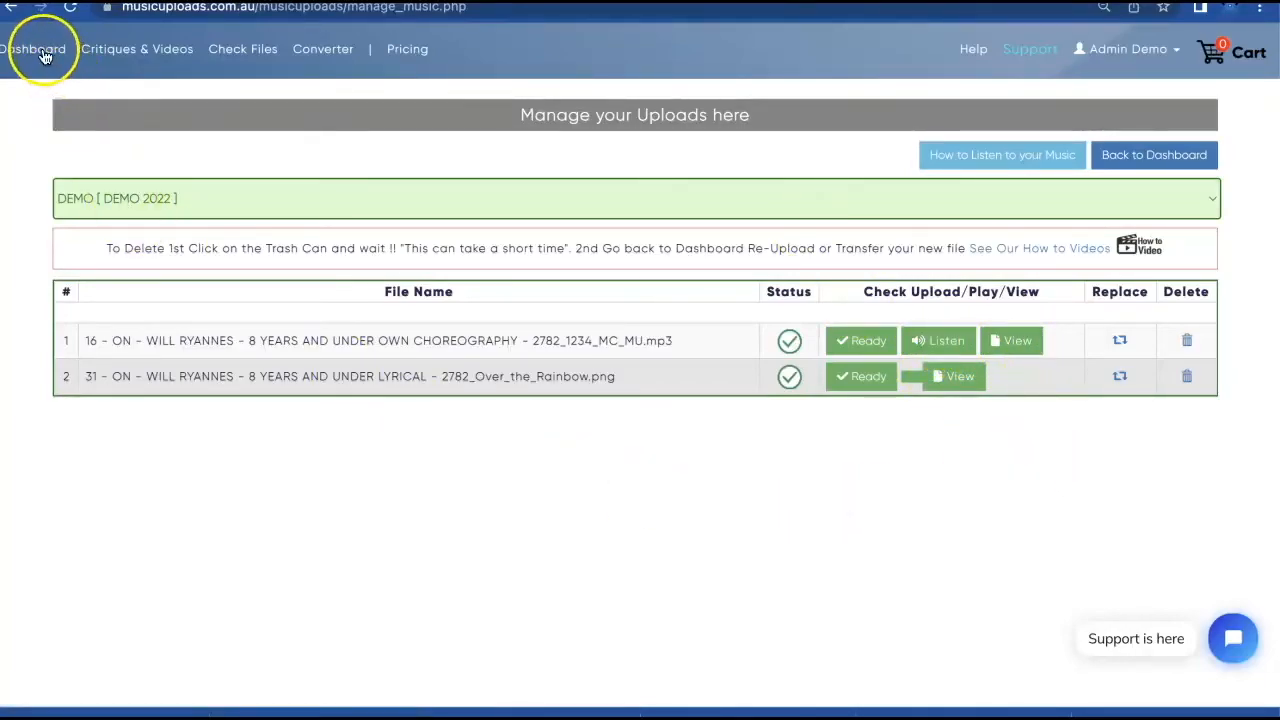
- Return to the dashboard showing entries 16 and 31 Ready with sheets added, entry 47 waiting
left_click(36, 48)
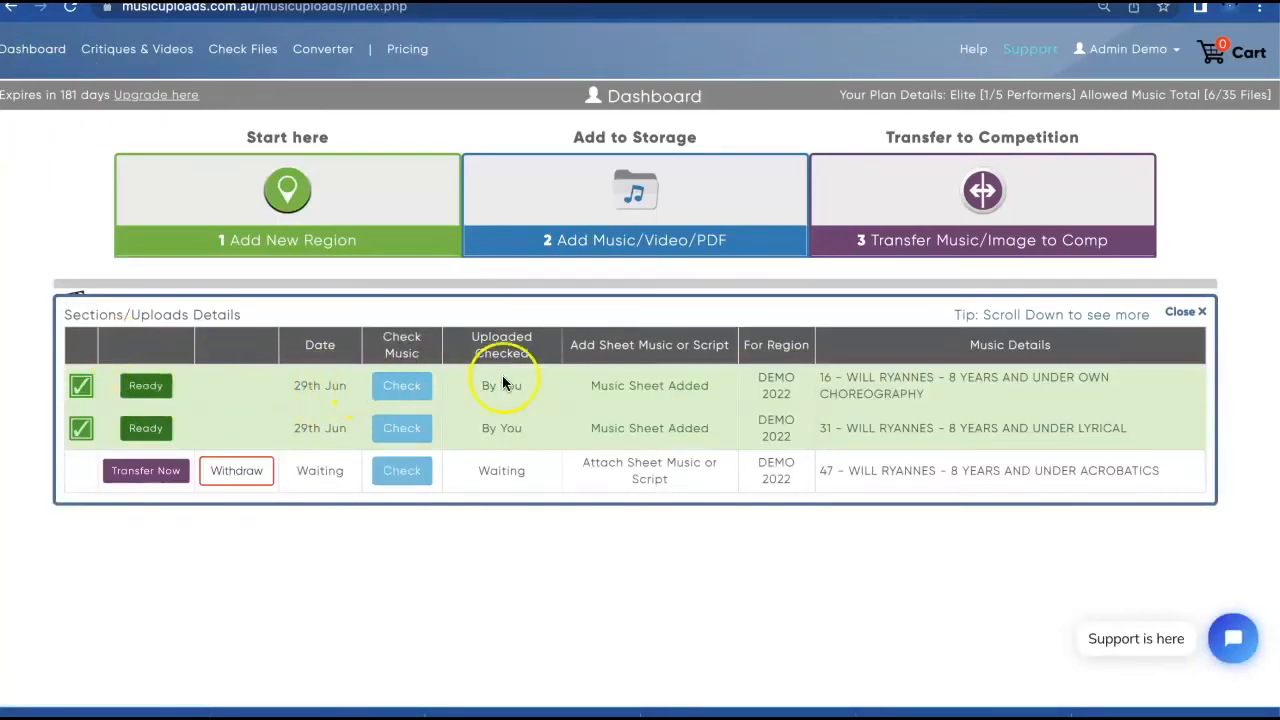
mouse_move(648, 384)
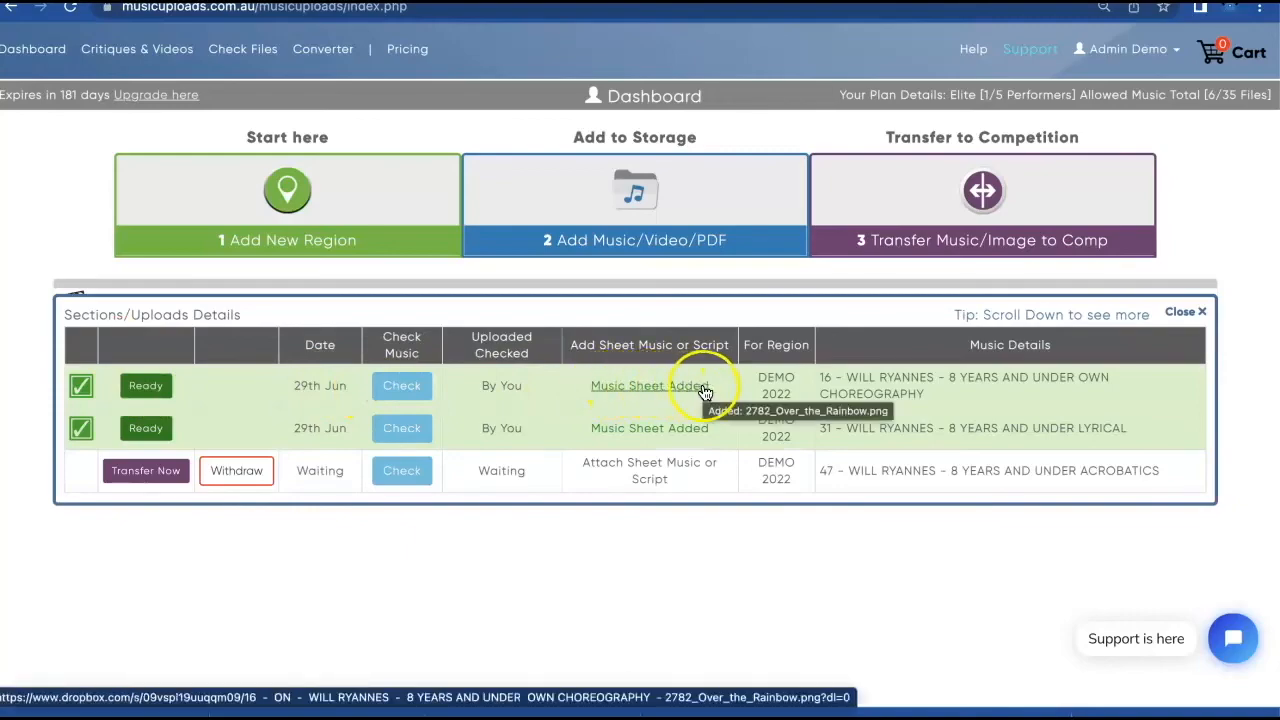
mouse_move(824, 390)
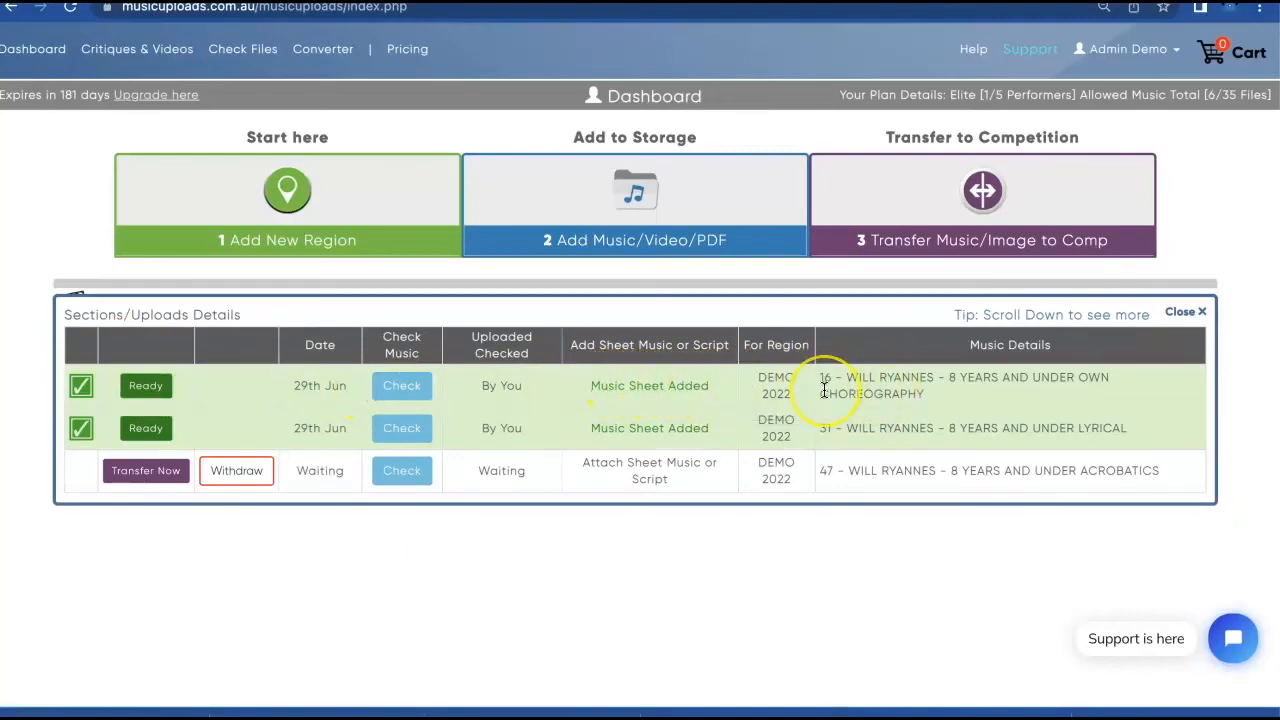